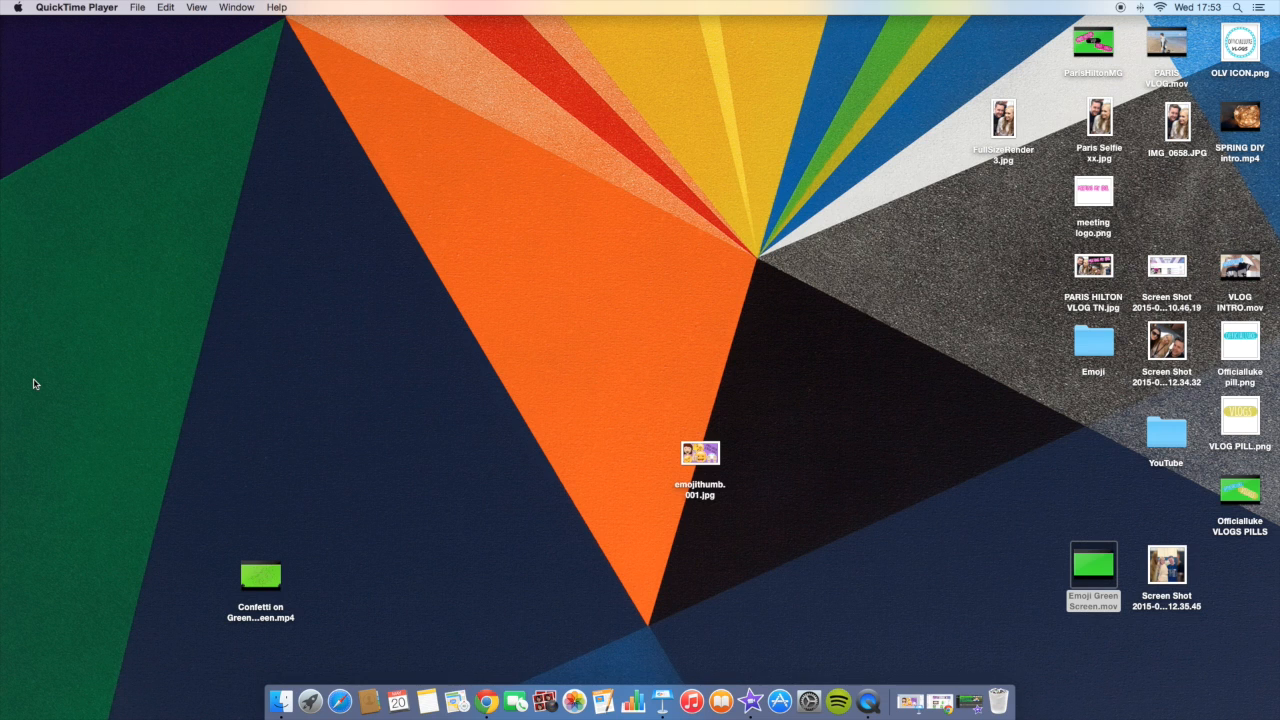
pyautogui.moveTo(175, 396)
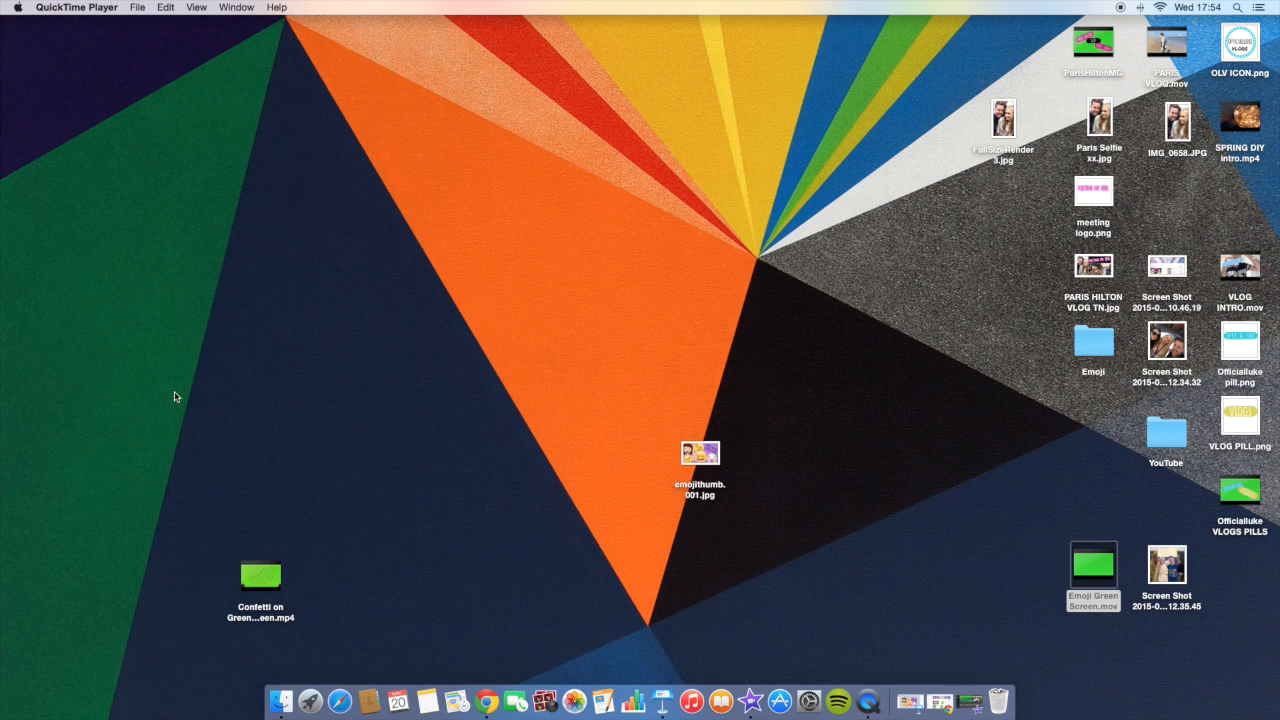
pyautogui.moveTo(695, 460)
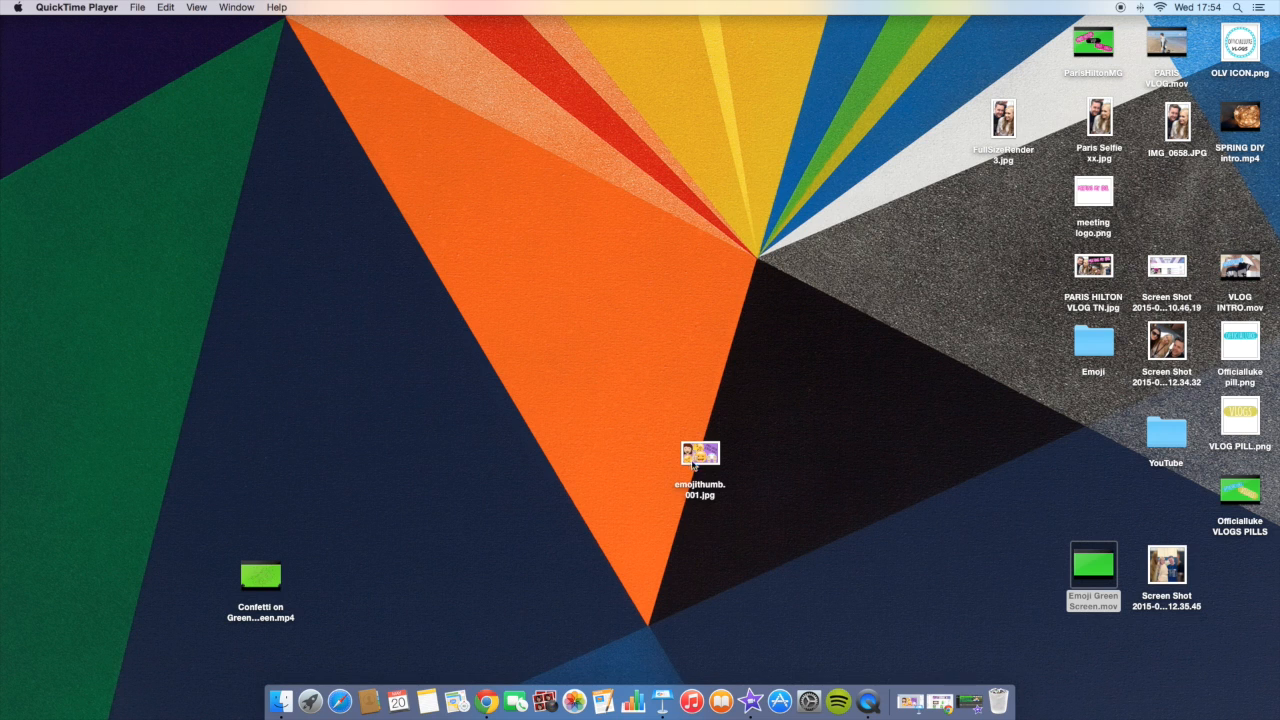
pyautogui.moveTo(1000, 700)
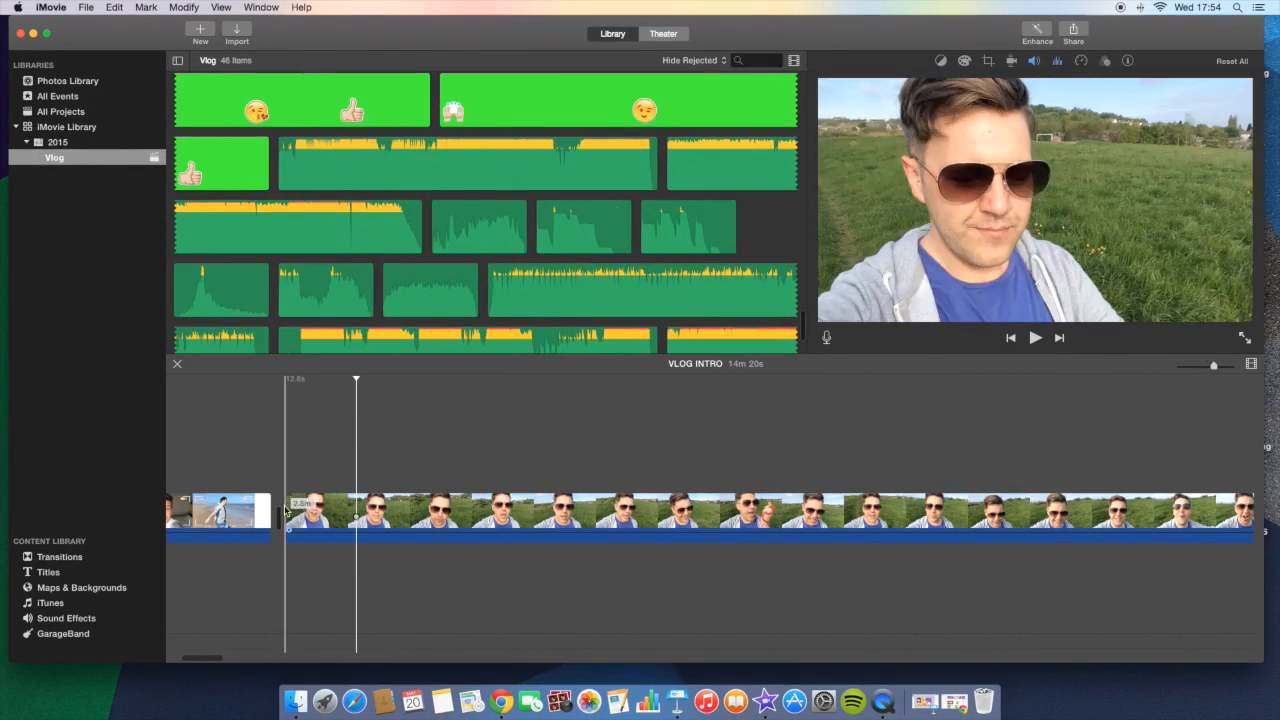
# - Preview the main clip at several moments to pick the overlay spot, then return to iMovie
pyautogui.click(457, 510)
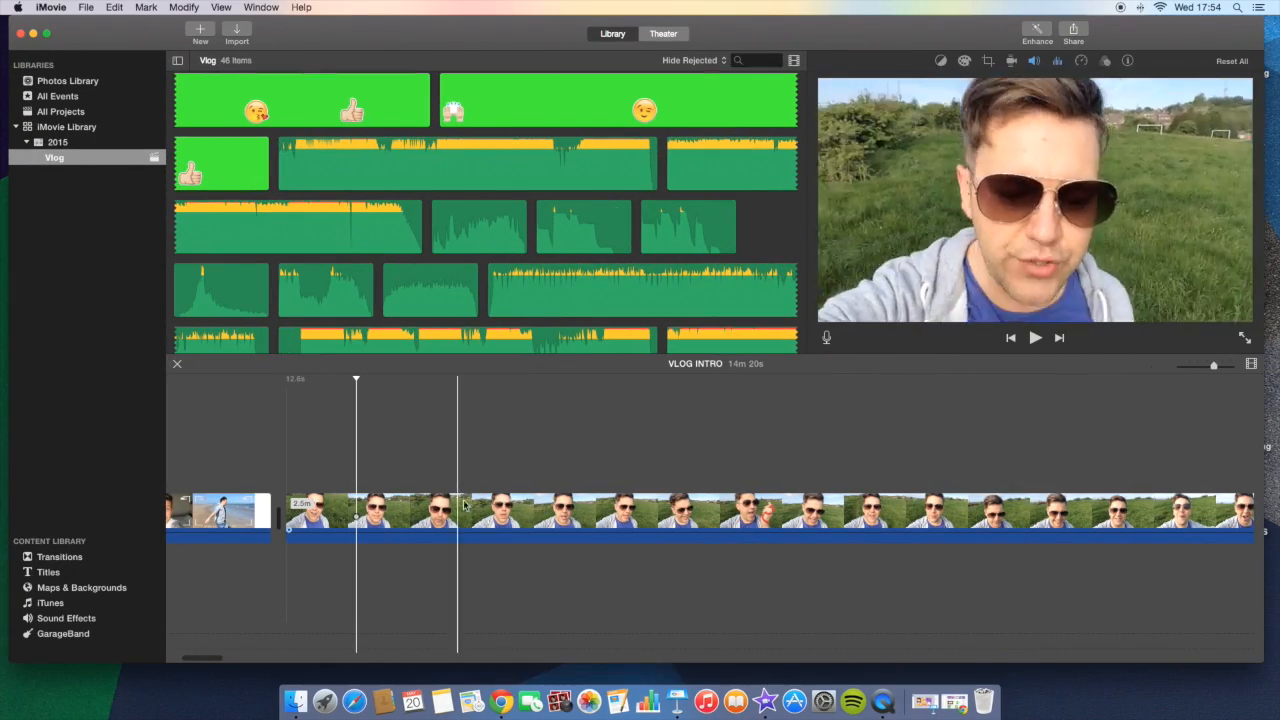
pyautogui.click(336, 513)
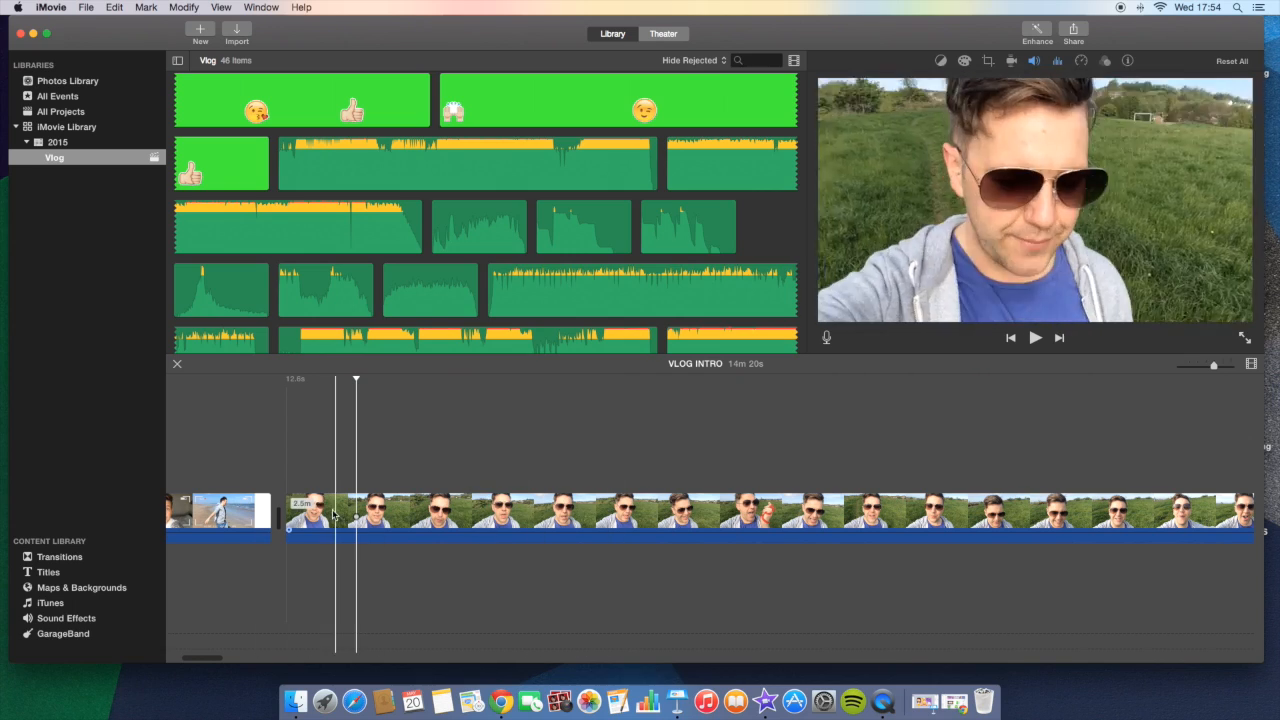
pyautogui.click(290, 512)
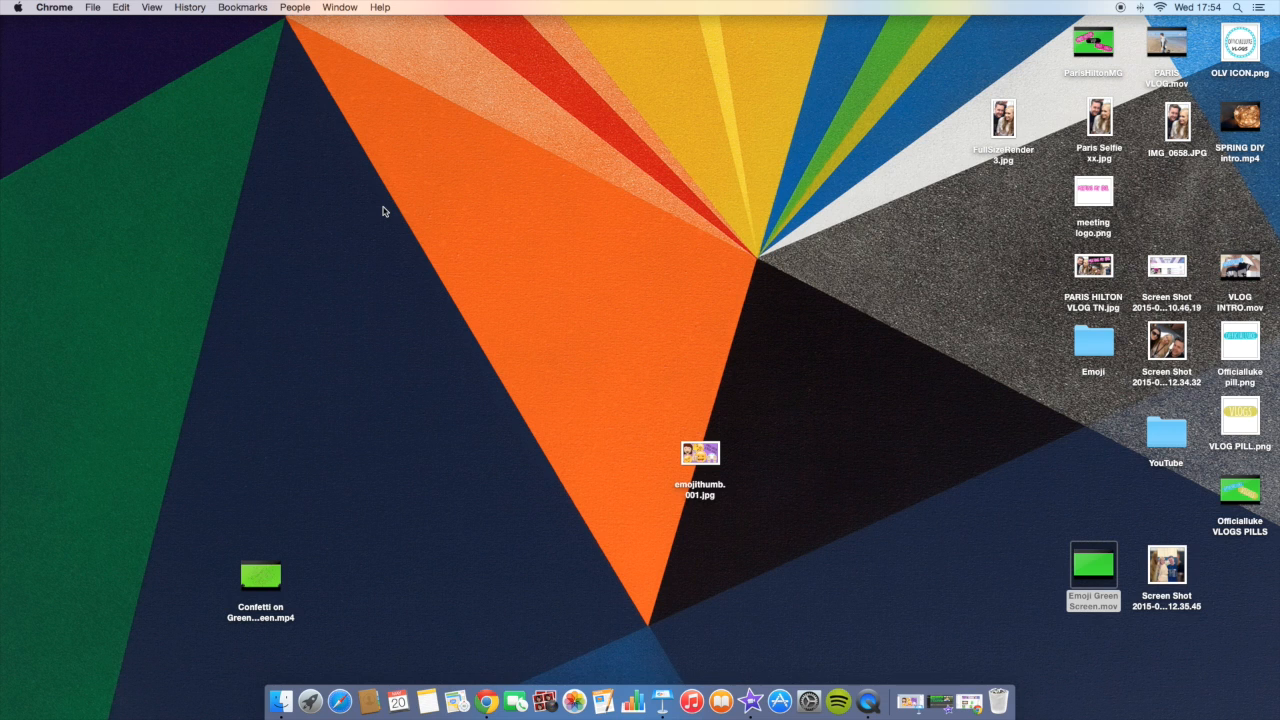
pyautogui.moveTo(1147, 644)
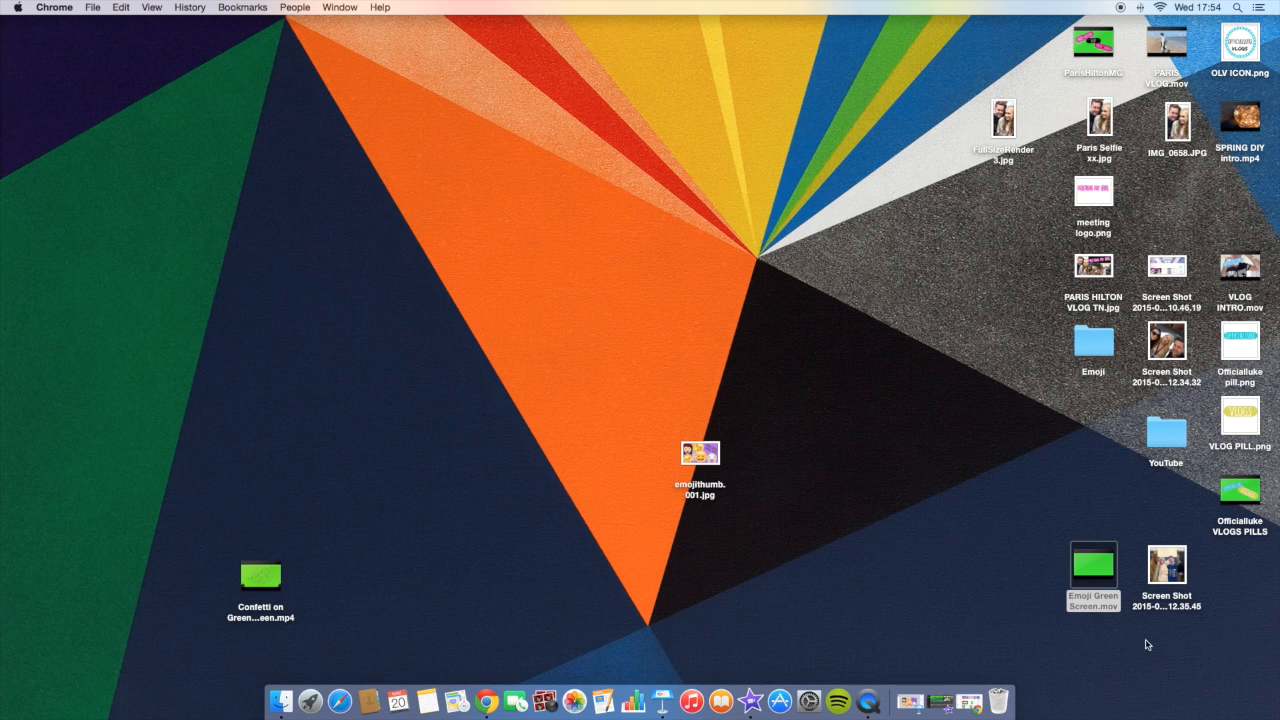
pyautogui.moveTo(938, 700)
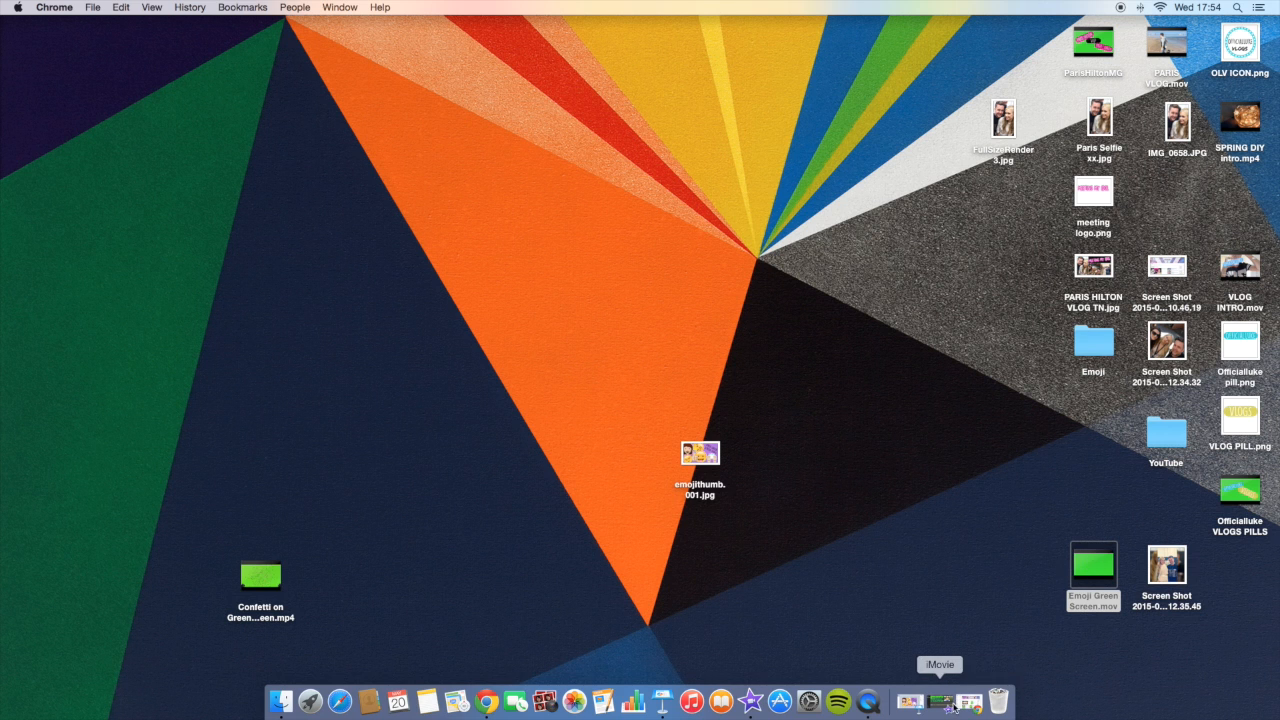
pyautogui.click(938, 702)
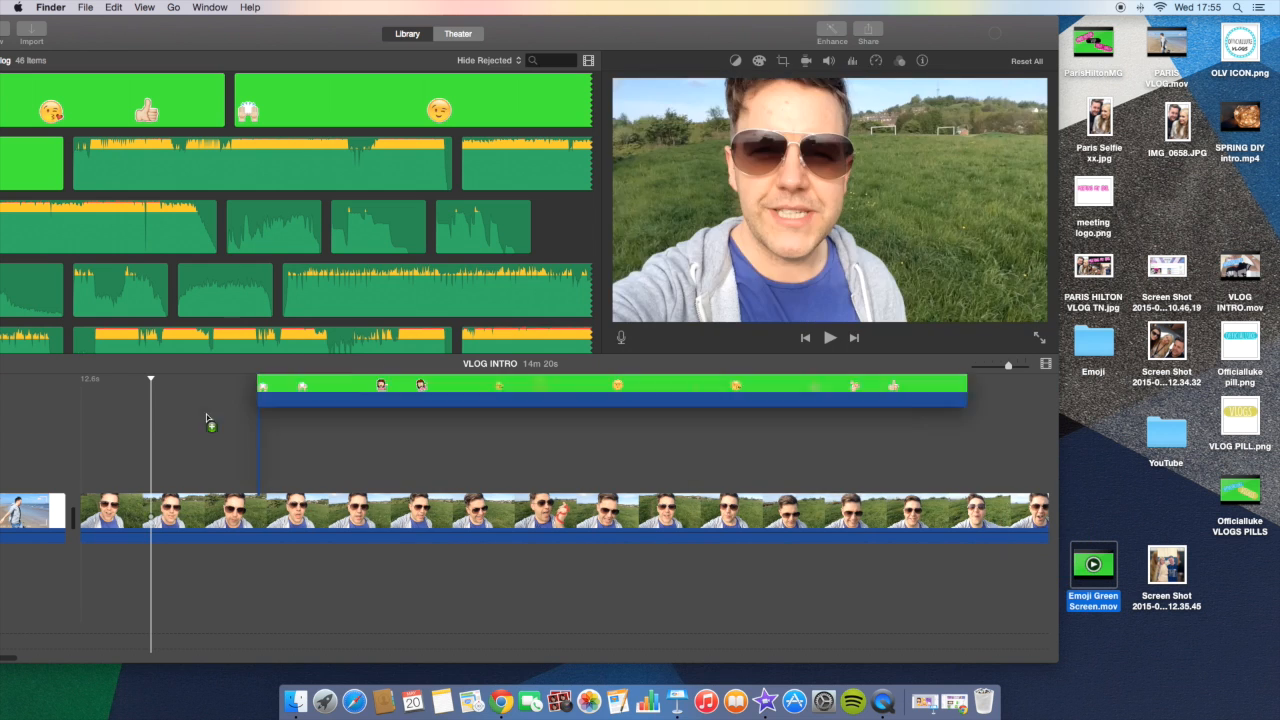
# - Drag Emoji Green Screen.mov above the selfie clip and set its overlay to Green/Blue Screen
pyautogui.moveTo(615, 390); pyautogui.dragTo(437, 432)
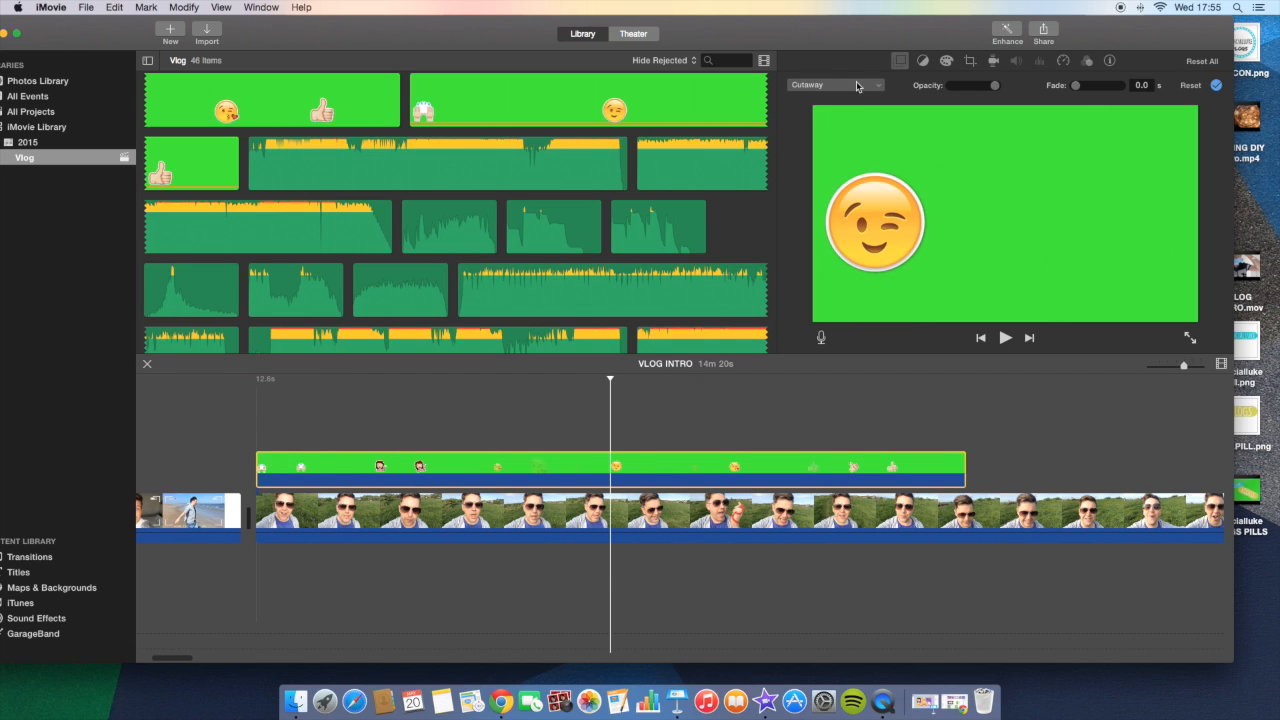
pyautogui.click(834, 85)
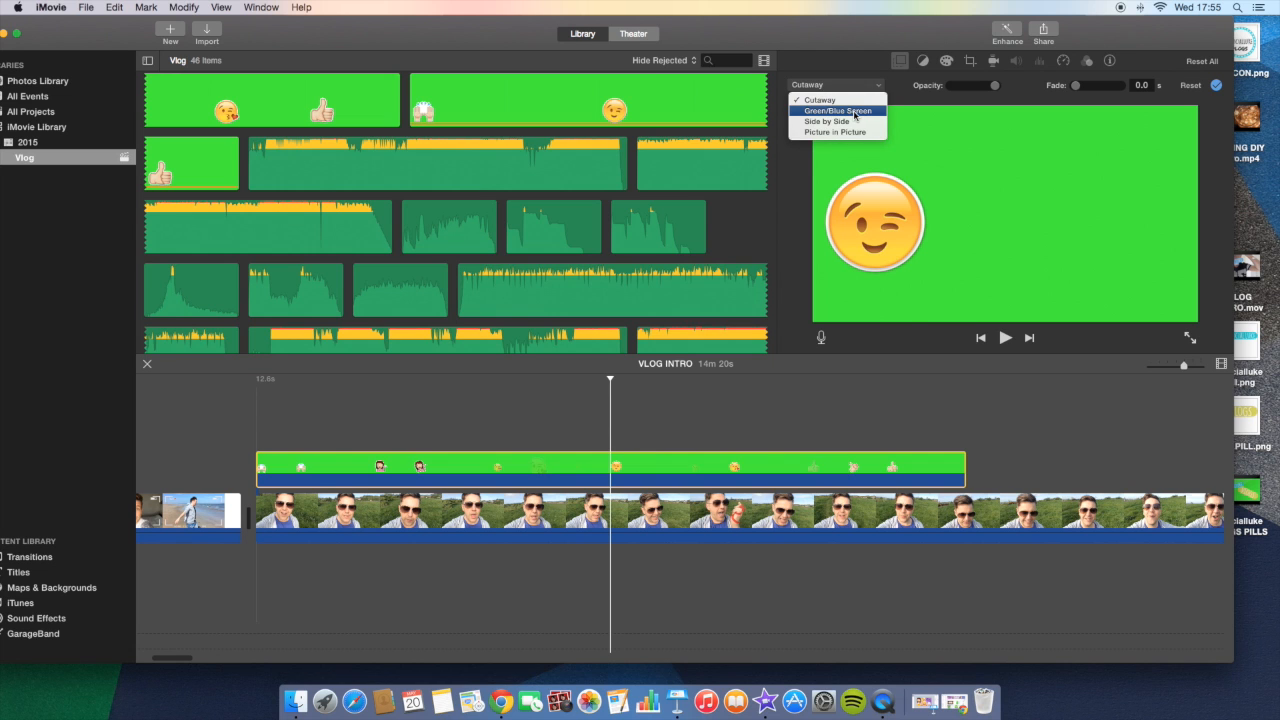
pyautogui.click(838, 110)
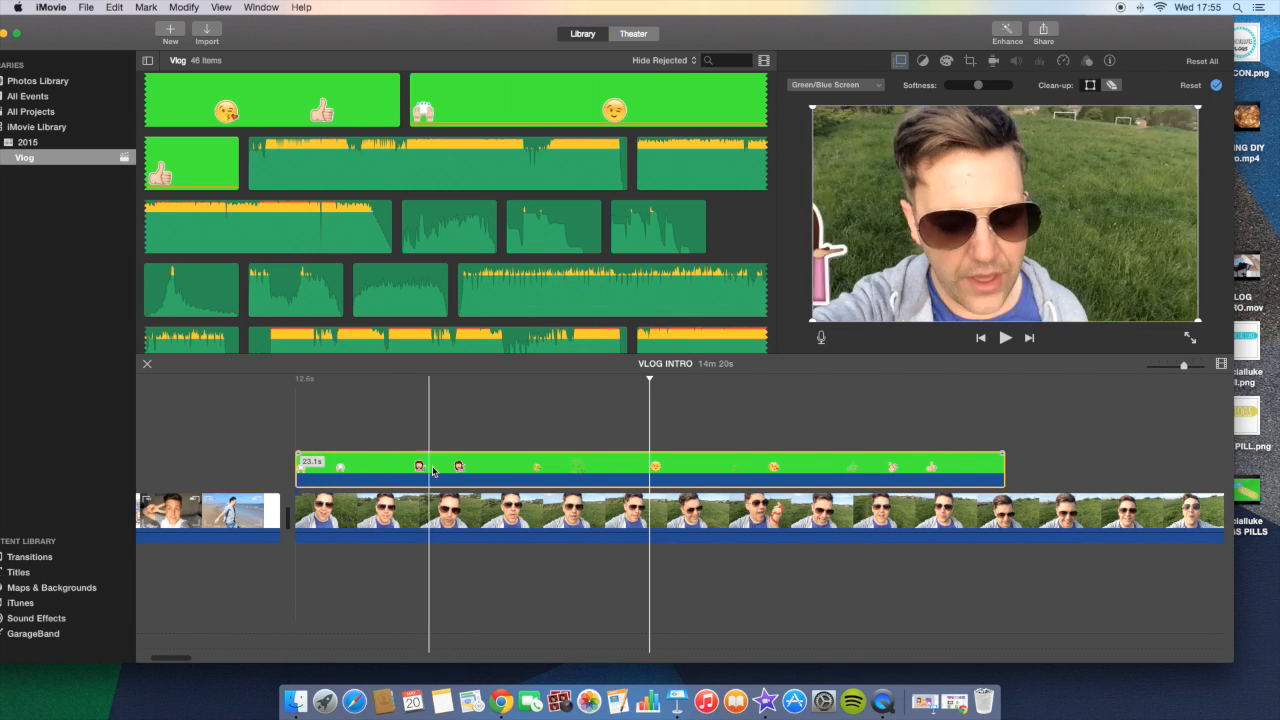
# - Skim the keyed overlay past the wink emoji to find where the raised-hands section ends
pyautogui.click(580, 467)
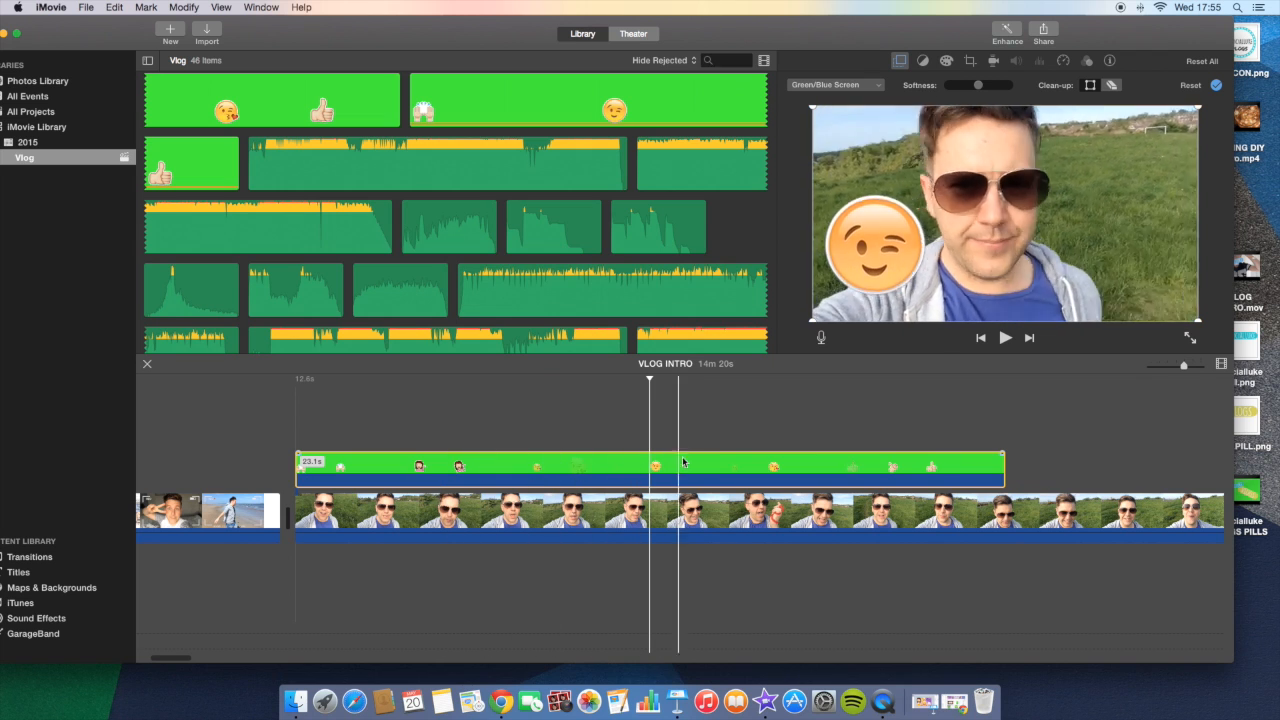
pyautogui.click(352, 465)
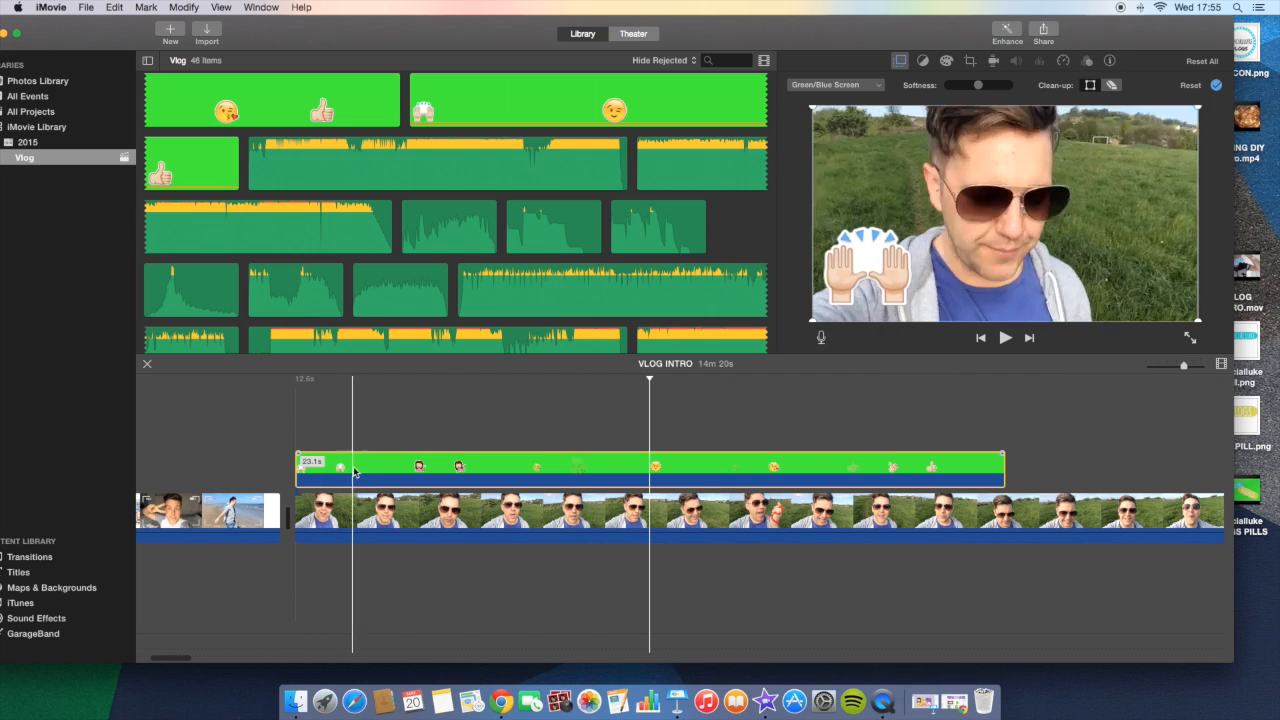
pyautogui.click(376, 465)
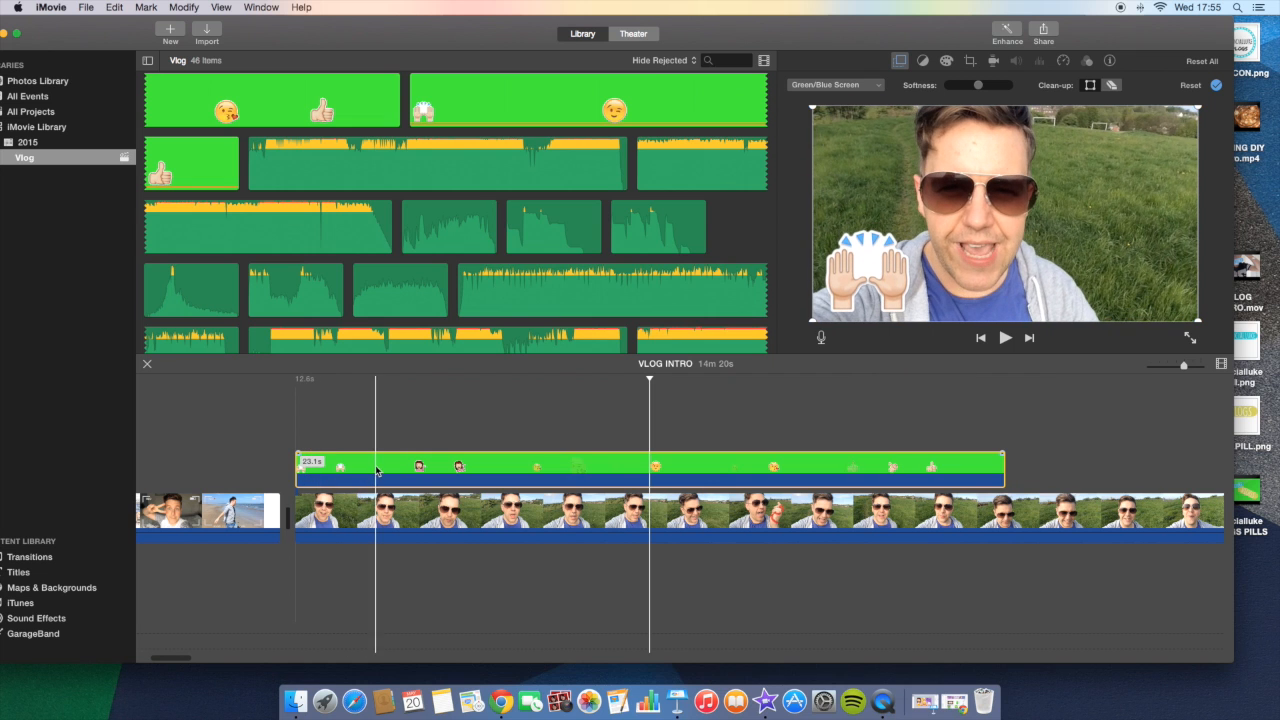
pyautogui.click(387, 470)
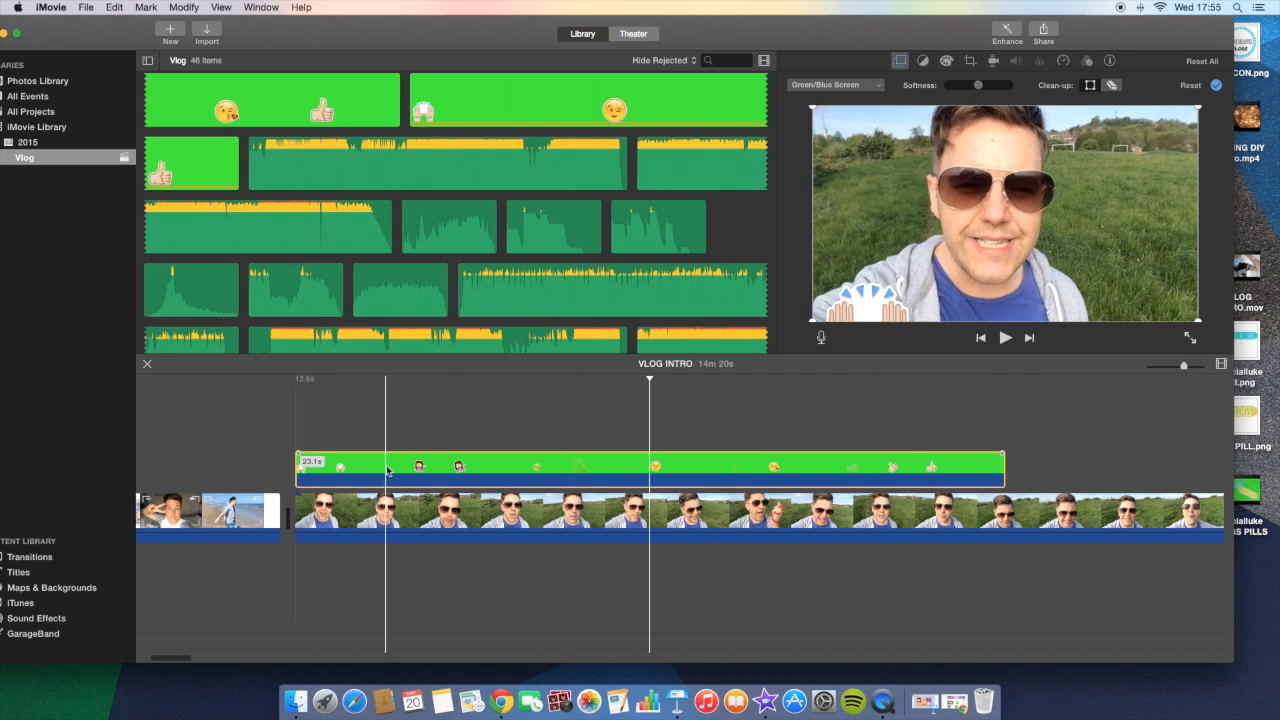
pyautogui.click(390, 465)
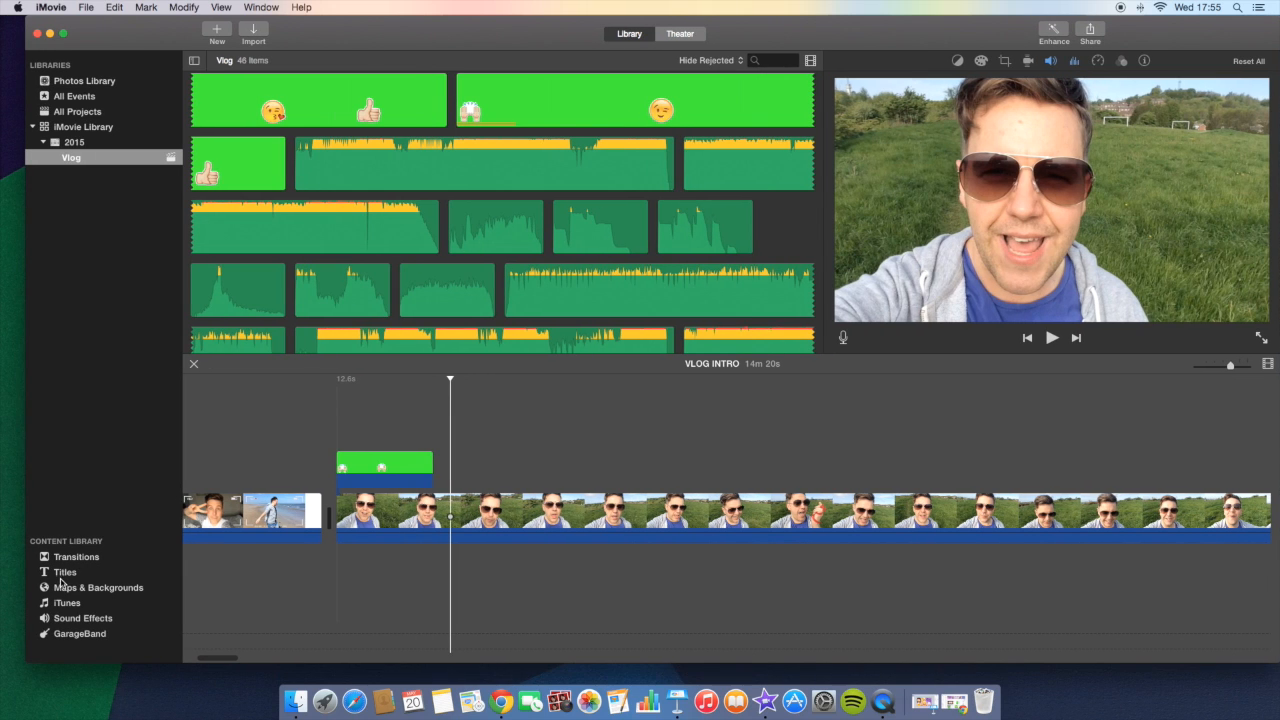
pyautogui.moveTo(70, 628)
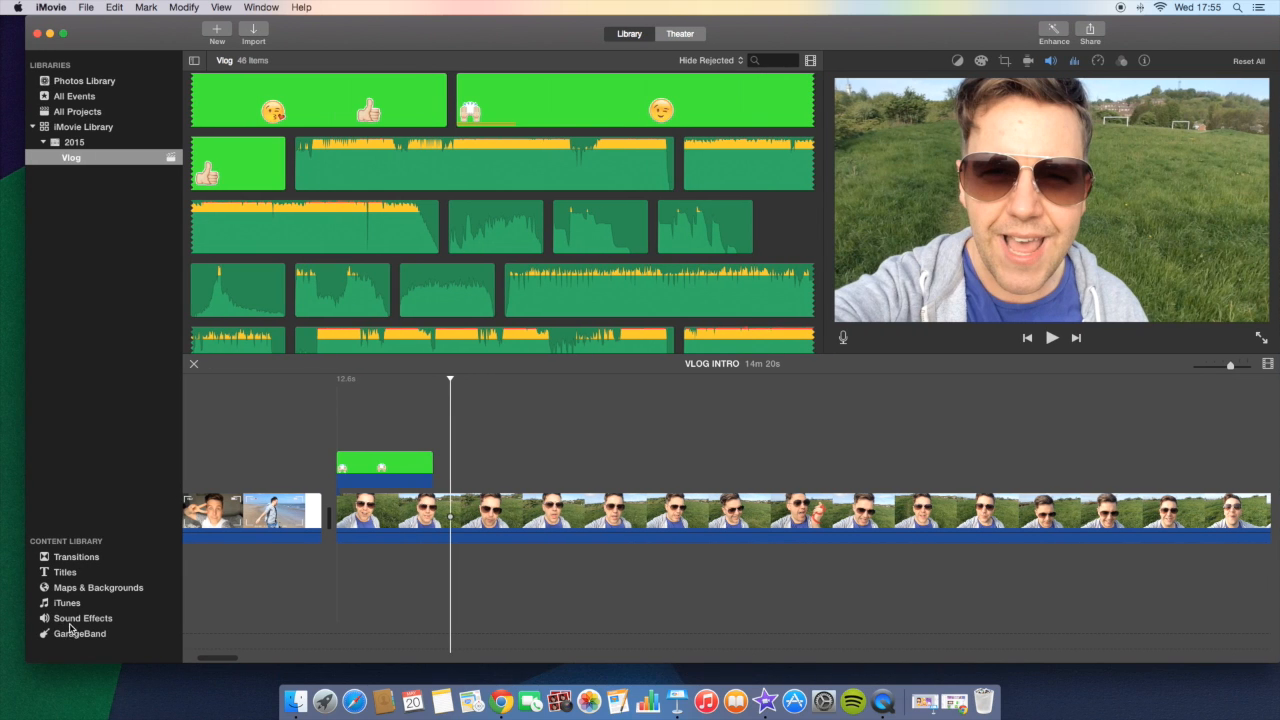
# - Open Sound Effects in the Content Library and search for 'cork'
pyautogui.click(83, 617)
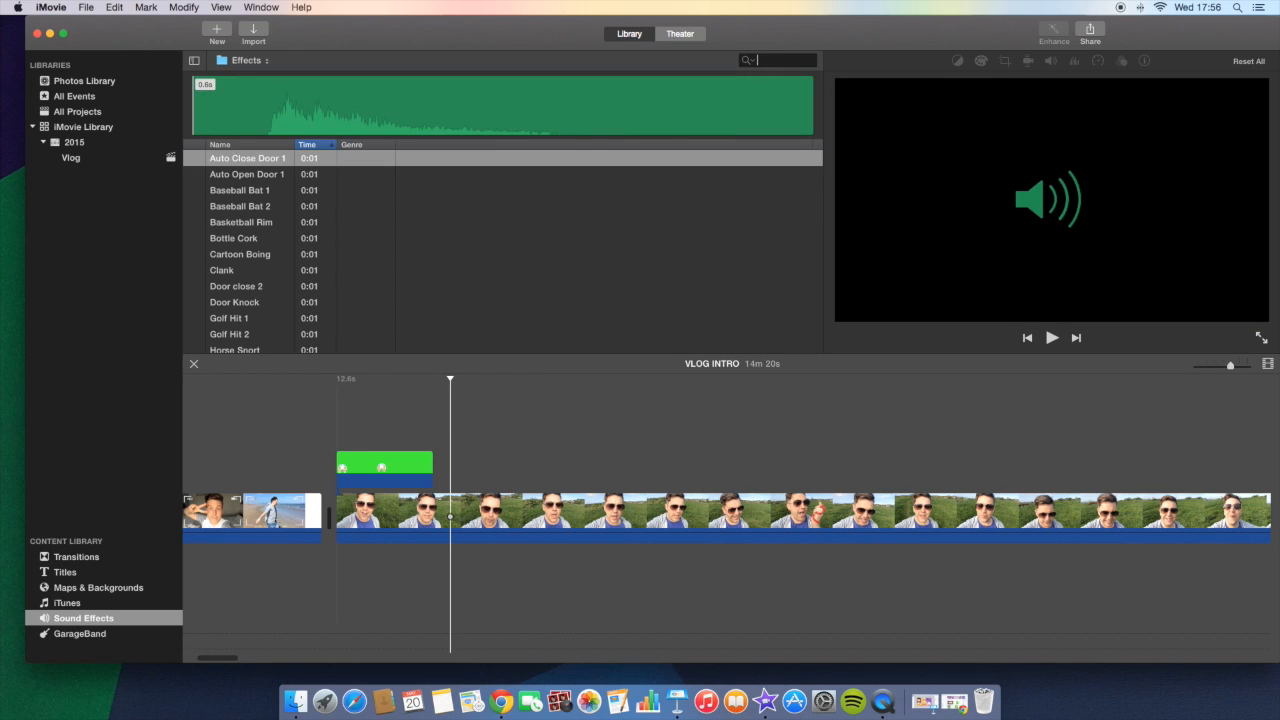
pyautogui.write('cork')
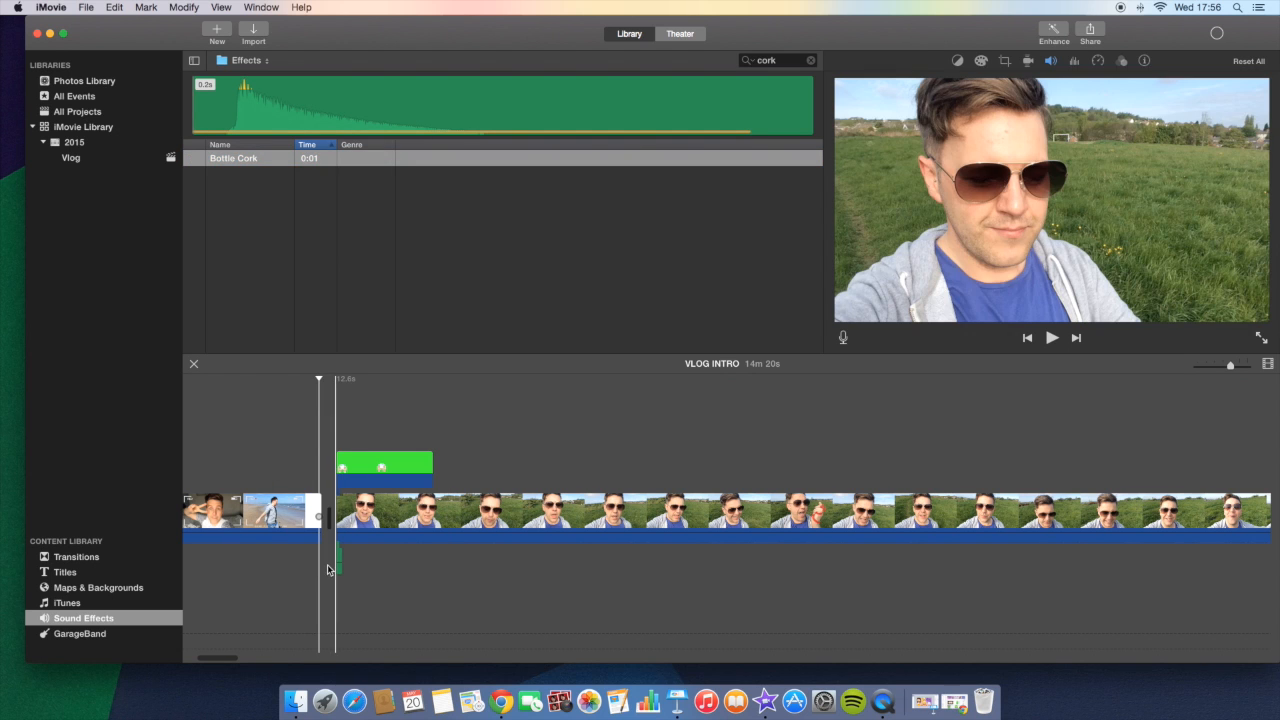
pyautogui.click(1051, 337)
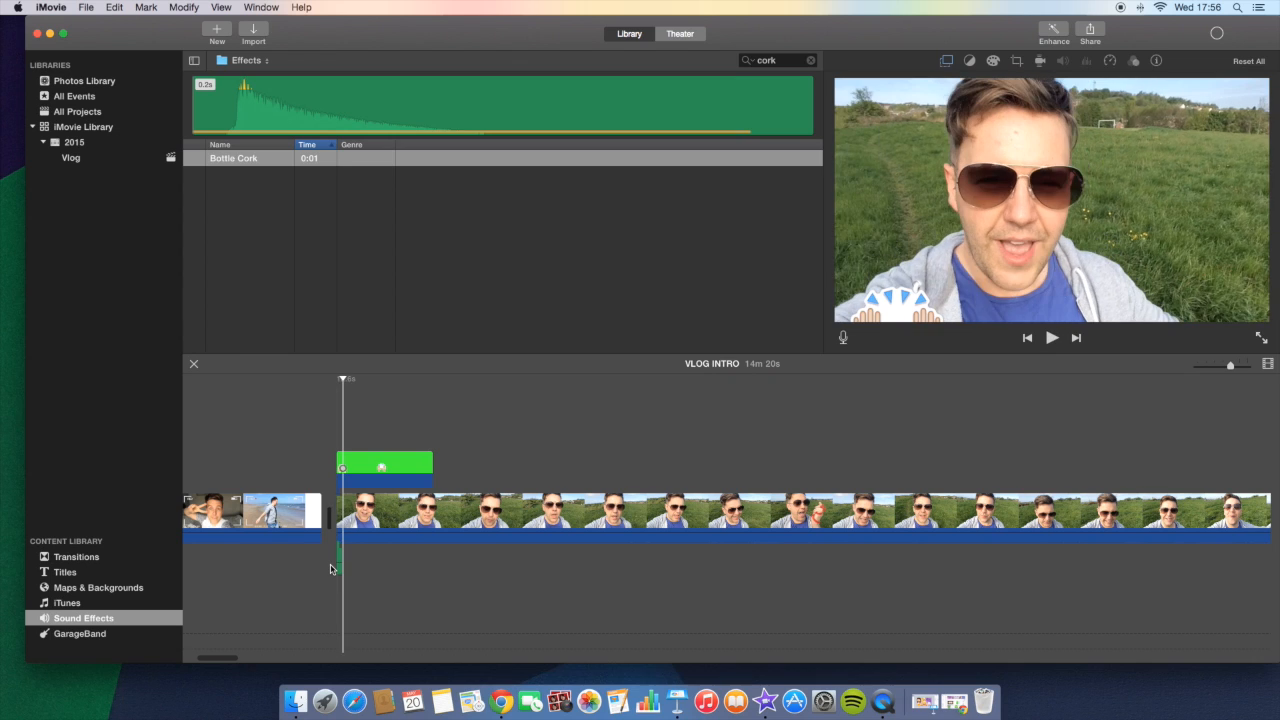
pyautogui.click(1051, 337)
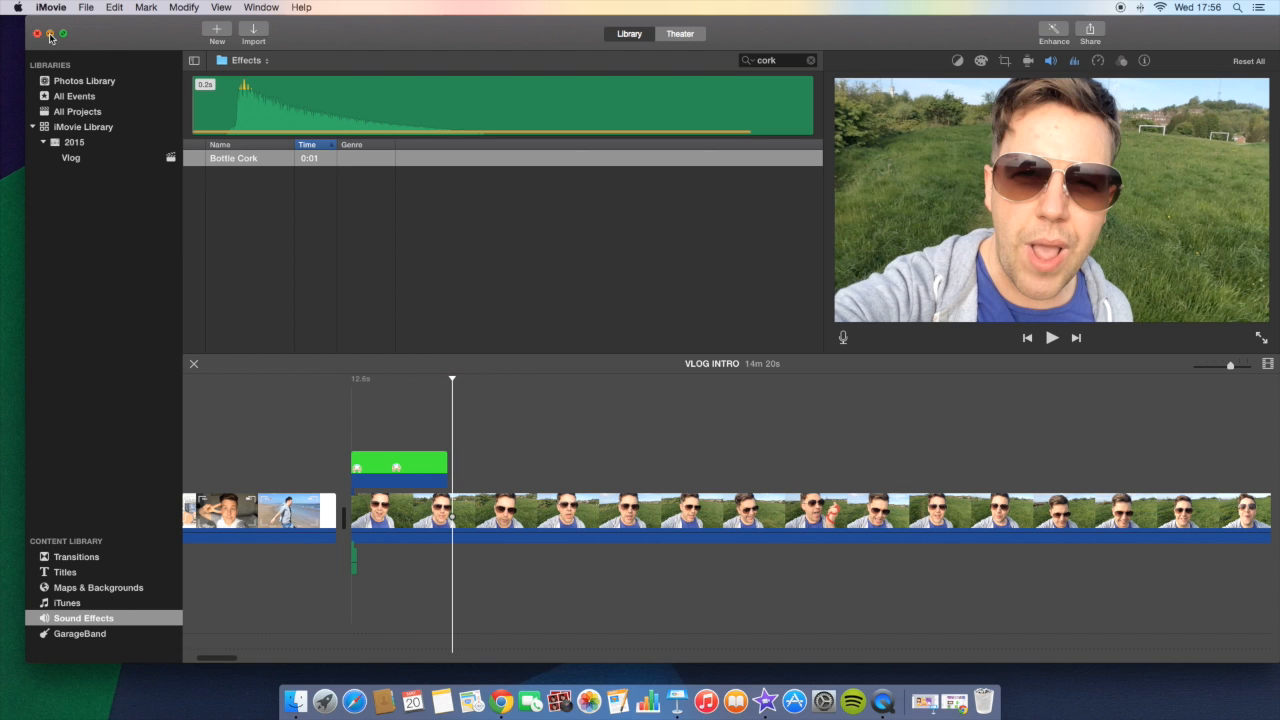
# - Minimize the iMovie window to reveal the desktop video files
pyautogui.click(50, 34)
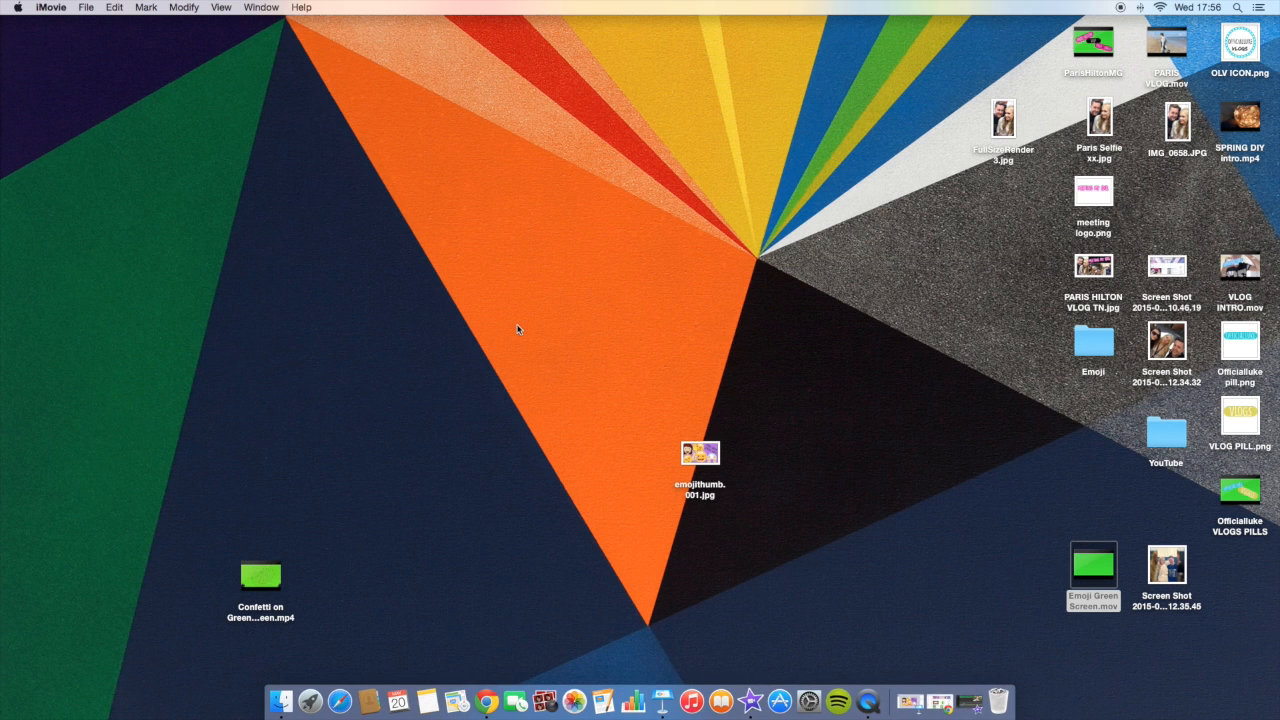
pyautogui.moveTo(940, 700)
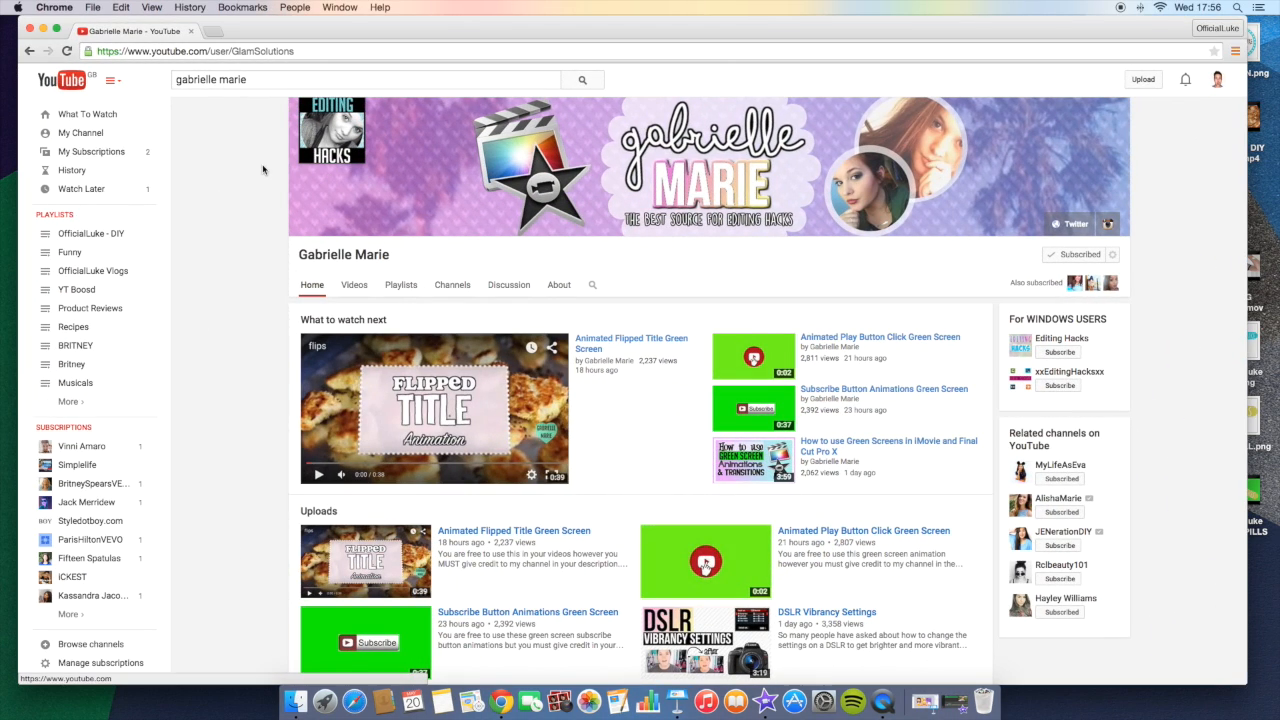
pyautogui.moveTo(354, 285)
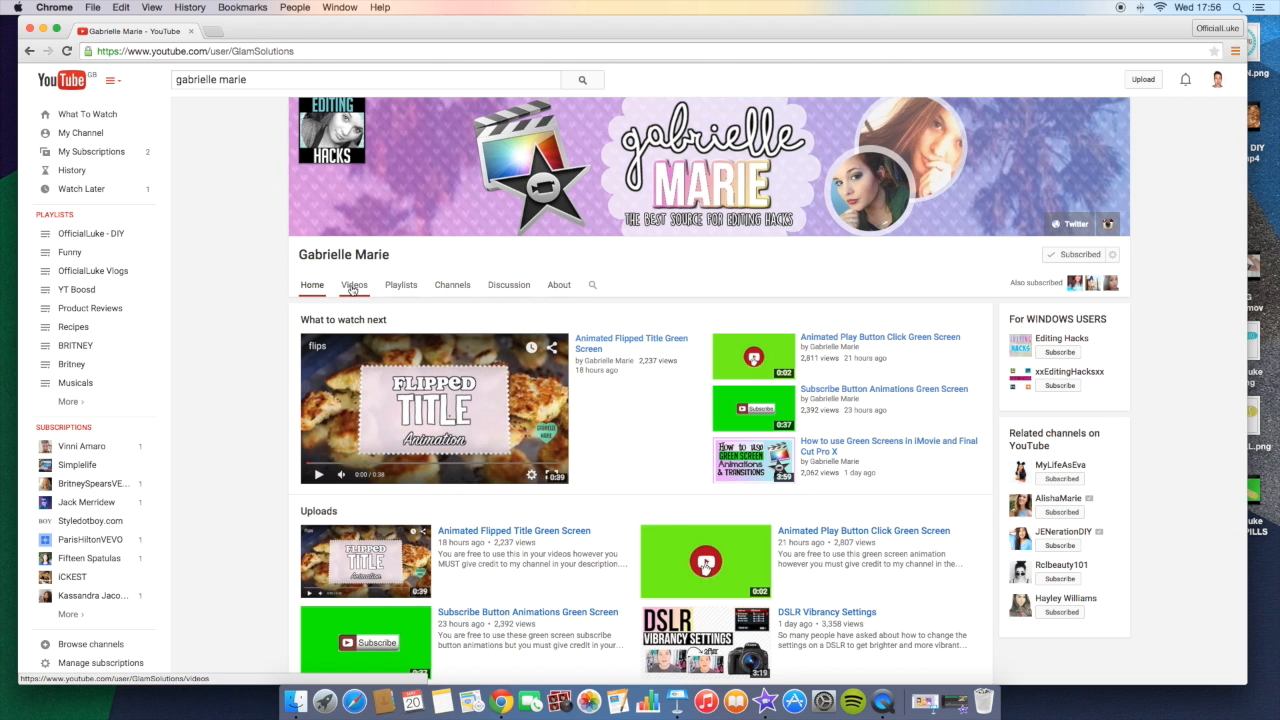
# - Scroll the channel's Videos list, load more uploads, return Home, and minimize Chrome
pyautogui.click(354, 285)
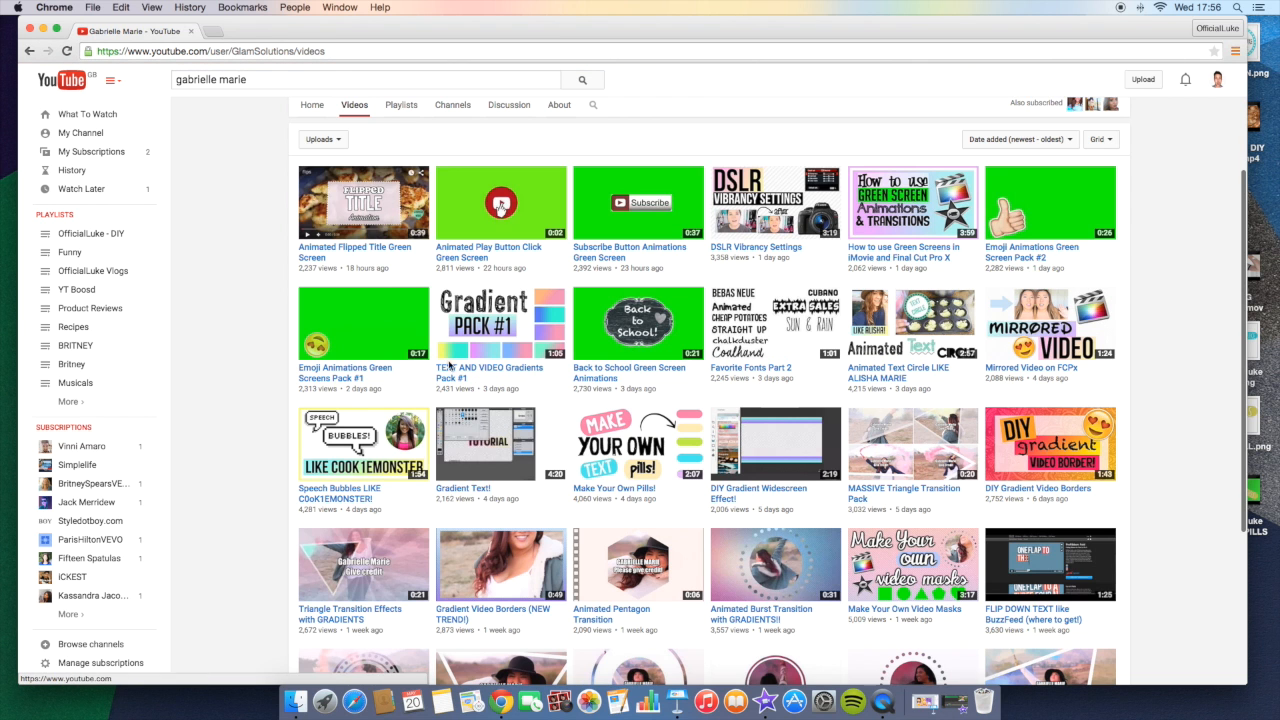
pyautogui.scroll(-3)
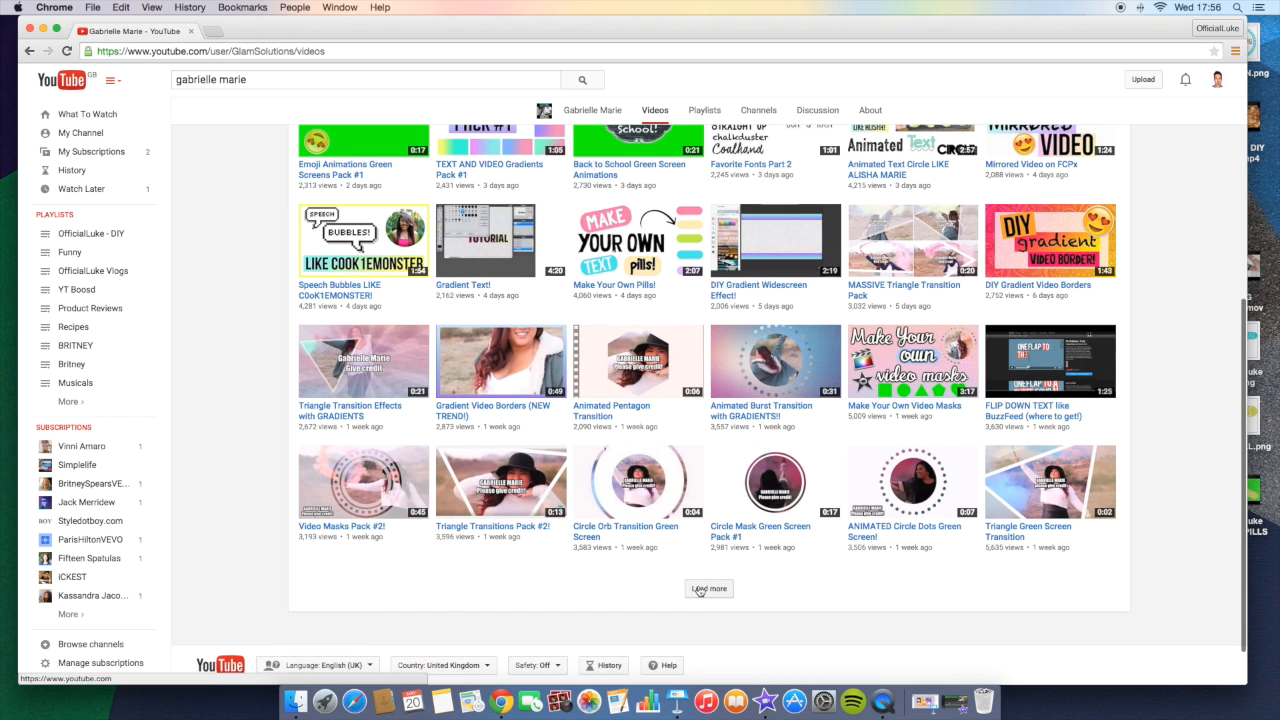
pyautogui.click(708, 588)
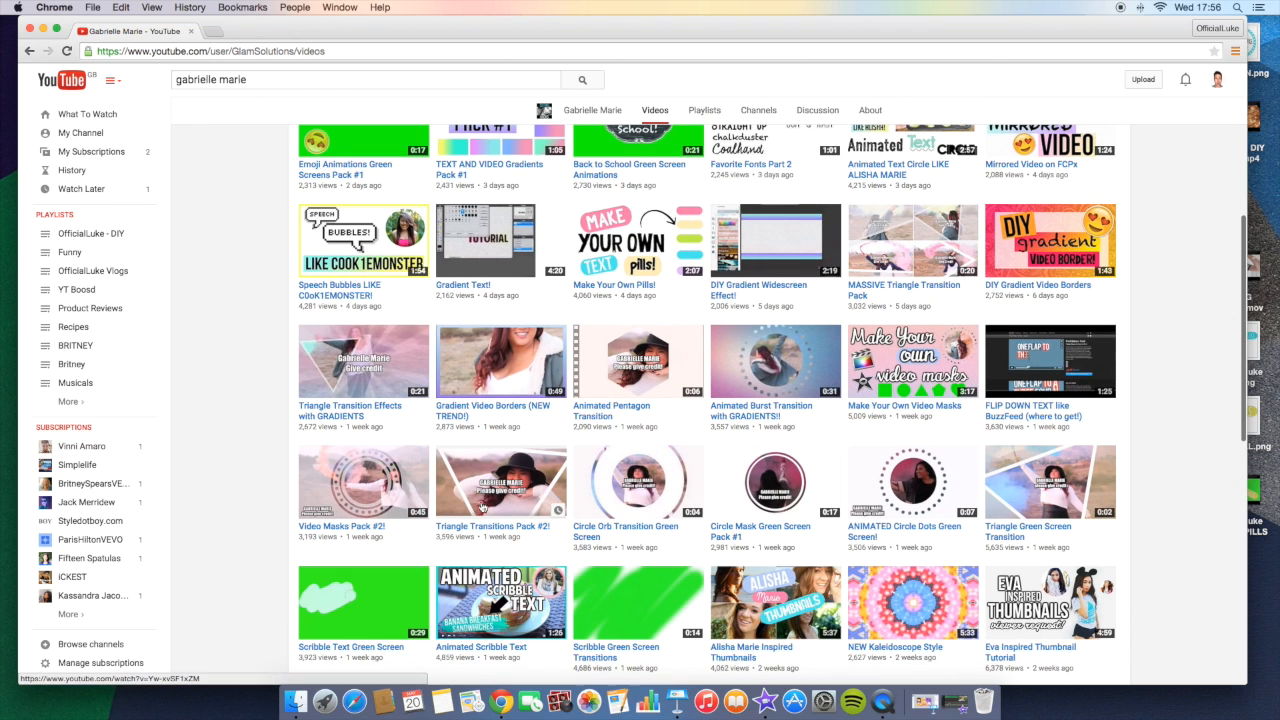
pyautogui.moveTo(303, 410)
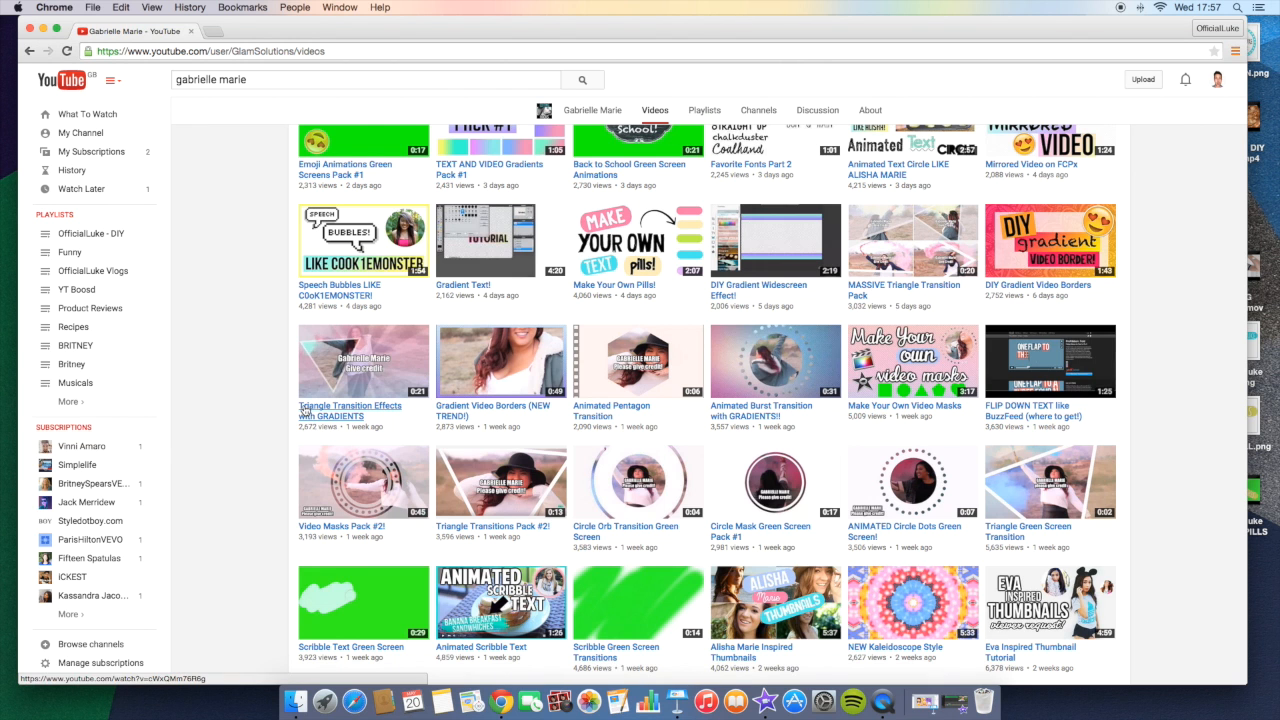
pyautogui.scroll(-3)
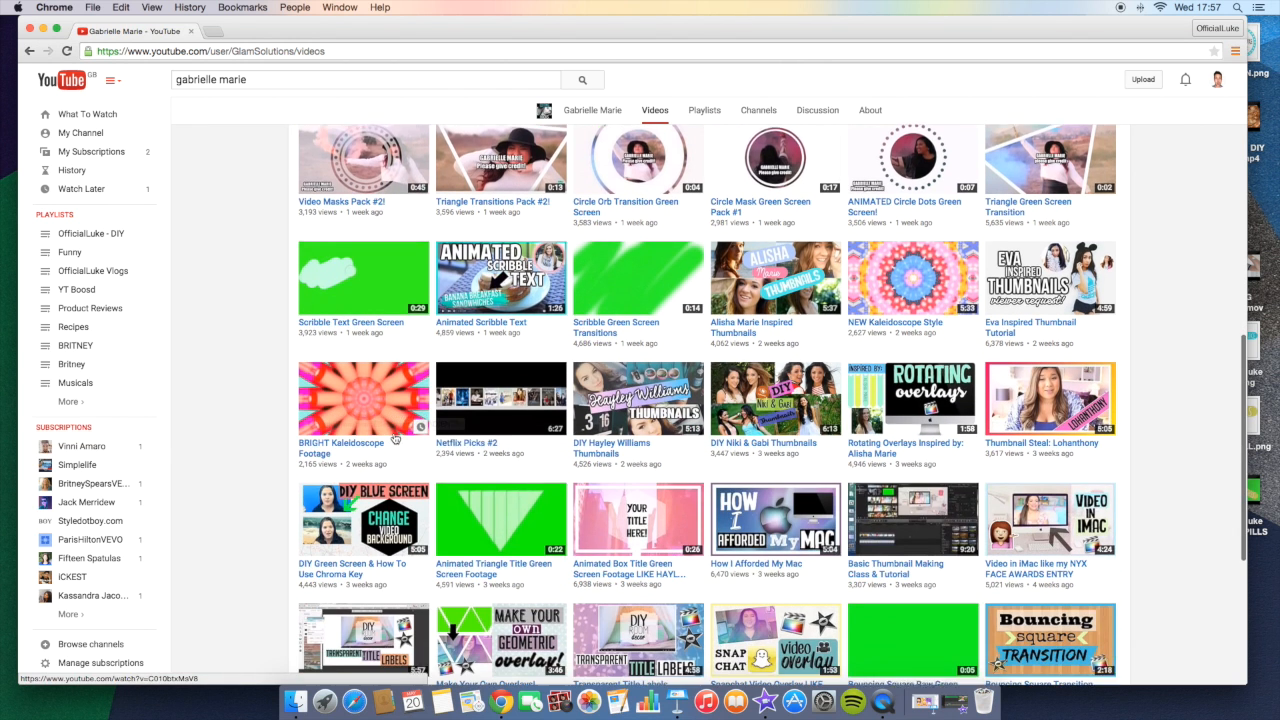
pyautogui.scroll(-3)
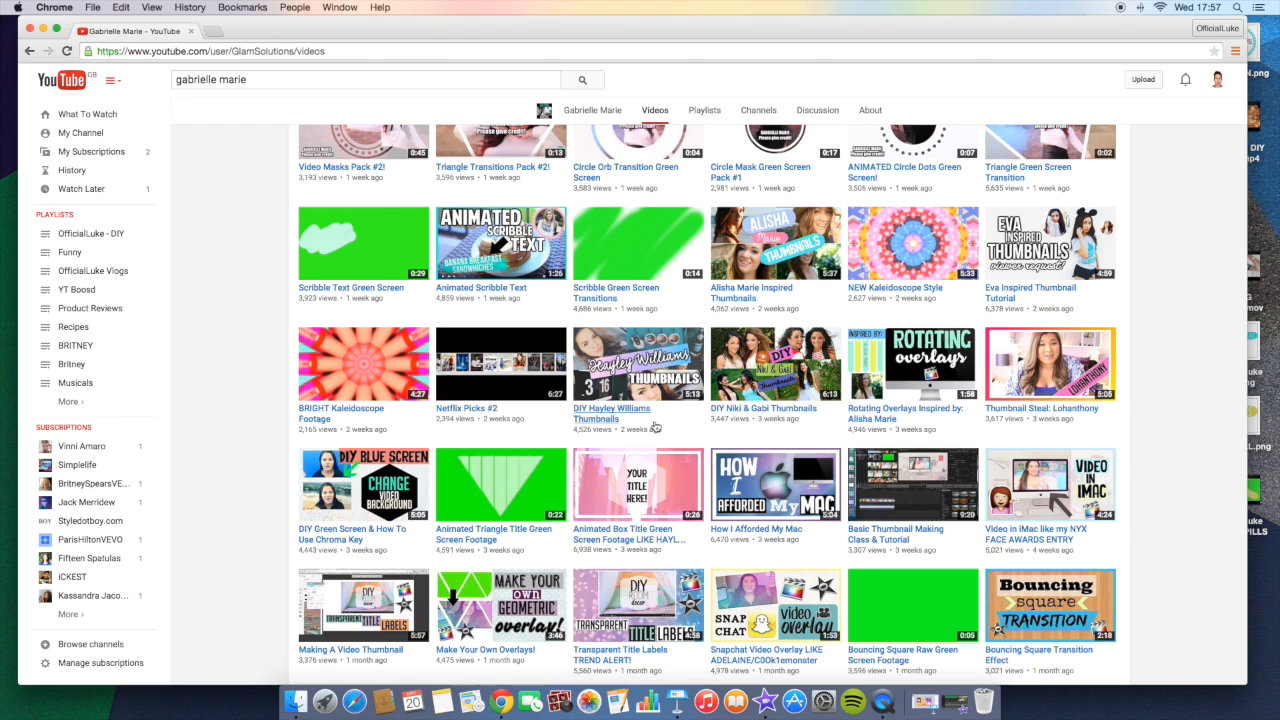
pyautogui.scroll(-3)
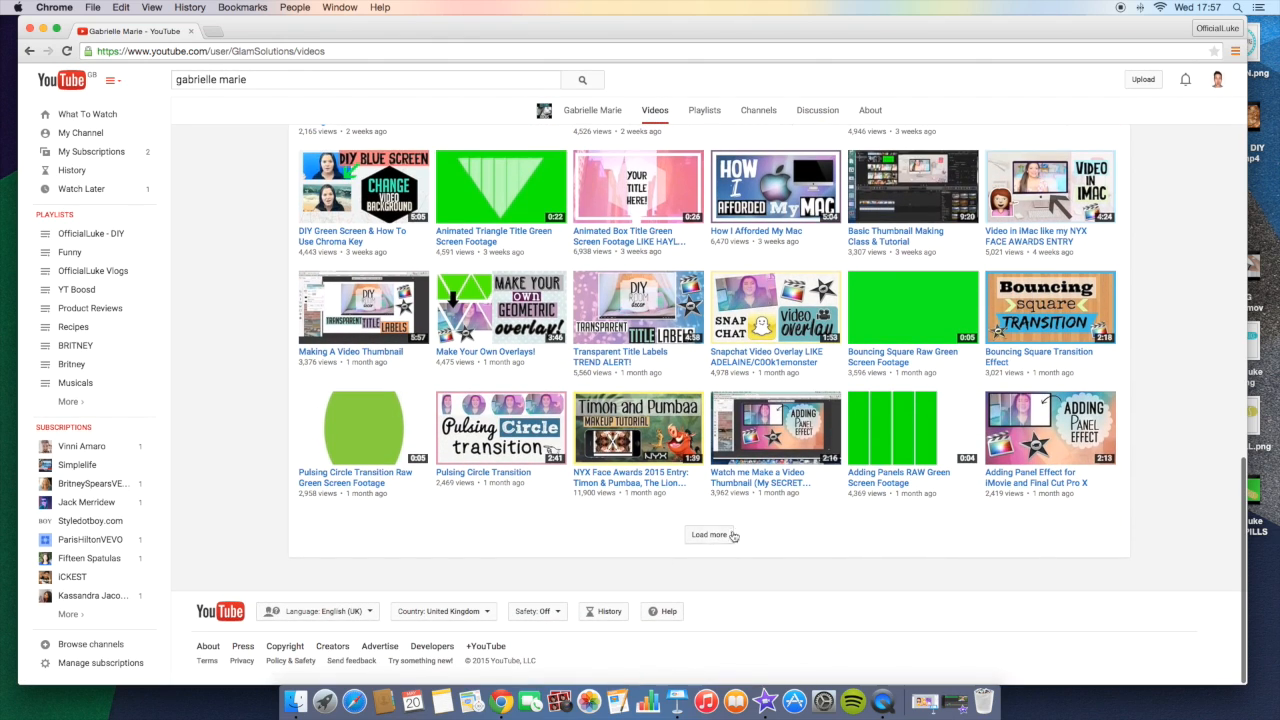
pyautogui.moveTo(548, 517)
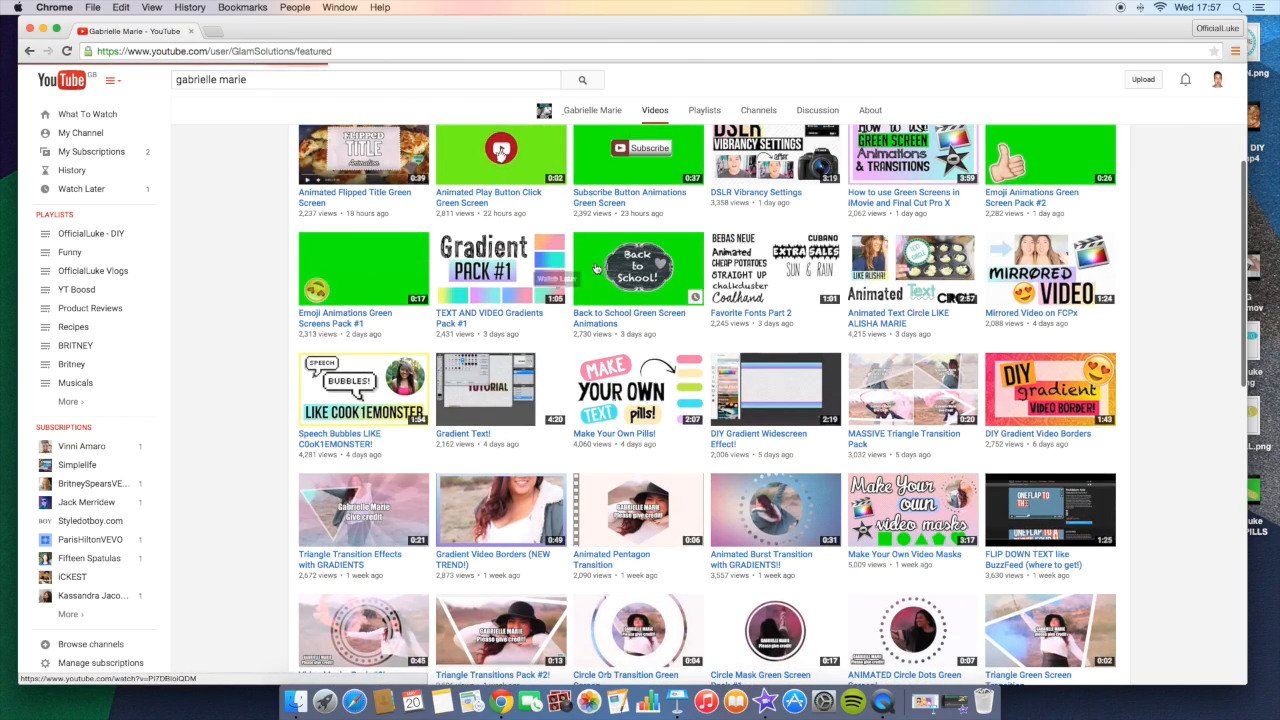
pyautogui.click(592, 110)
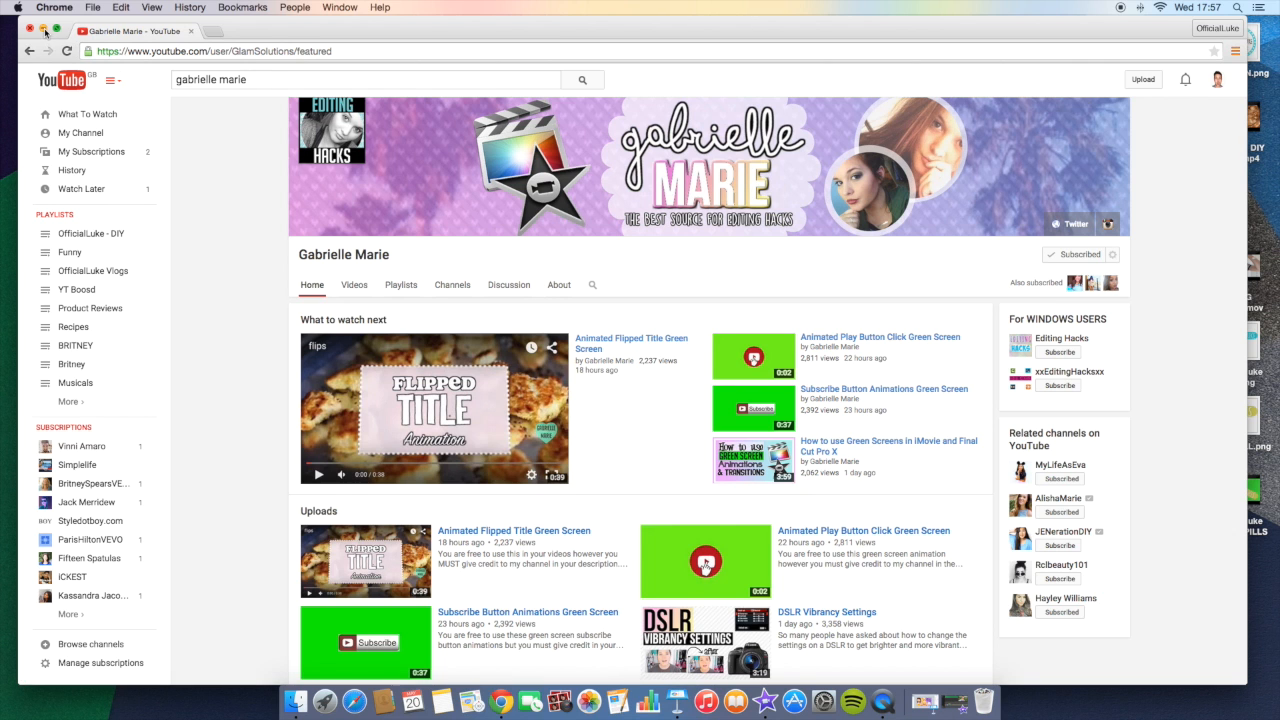
pyautogui.click(42, 31)
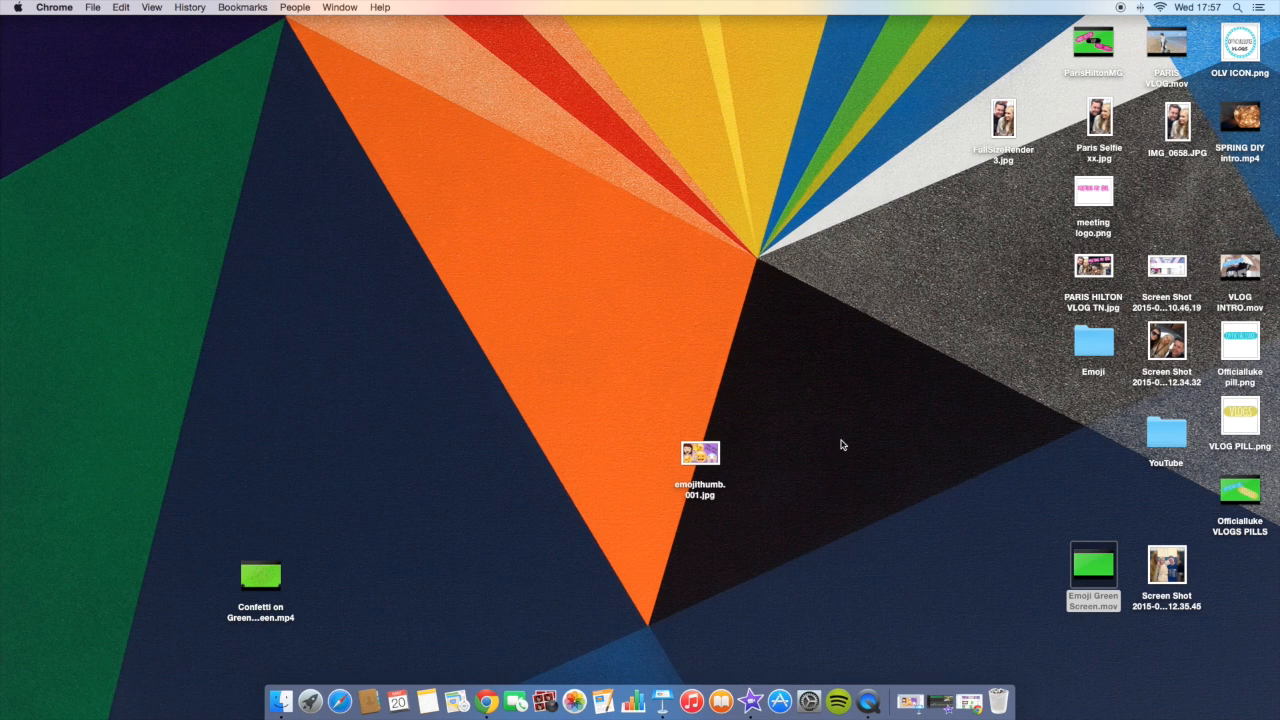
pyautogui.moveTo(716, 323)
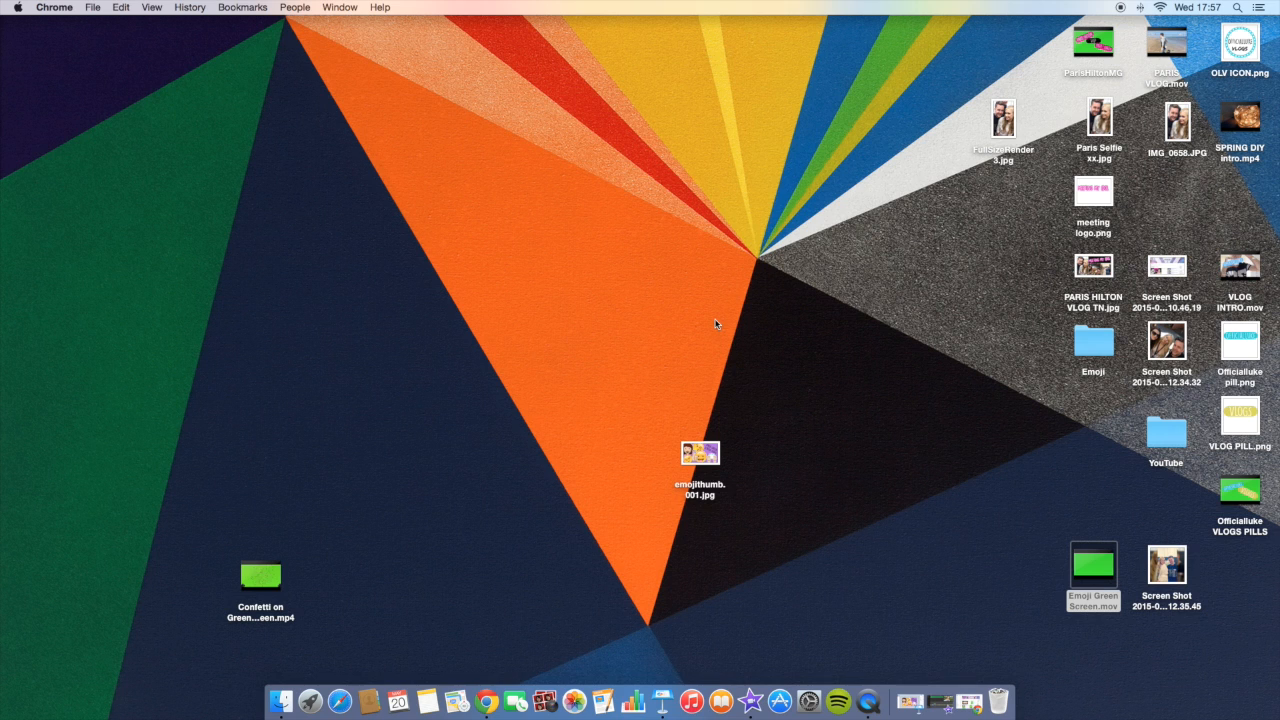
# - Drag the Confetti on Green Screen .mp4 icon beside the YouTube folder on the right
pyautogui.moveTo(260, 576); pyautogui.dragTo(712, 527)
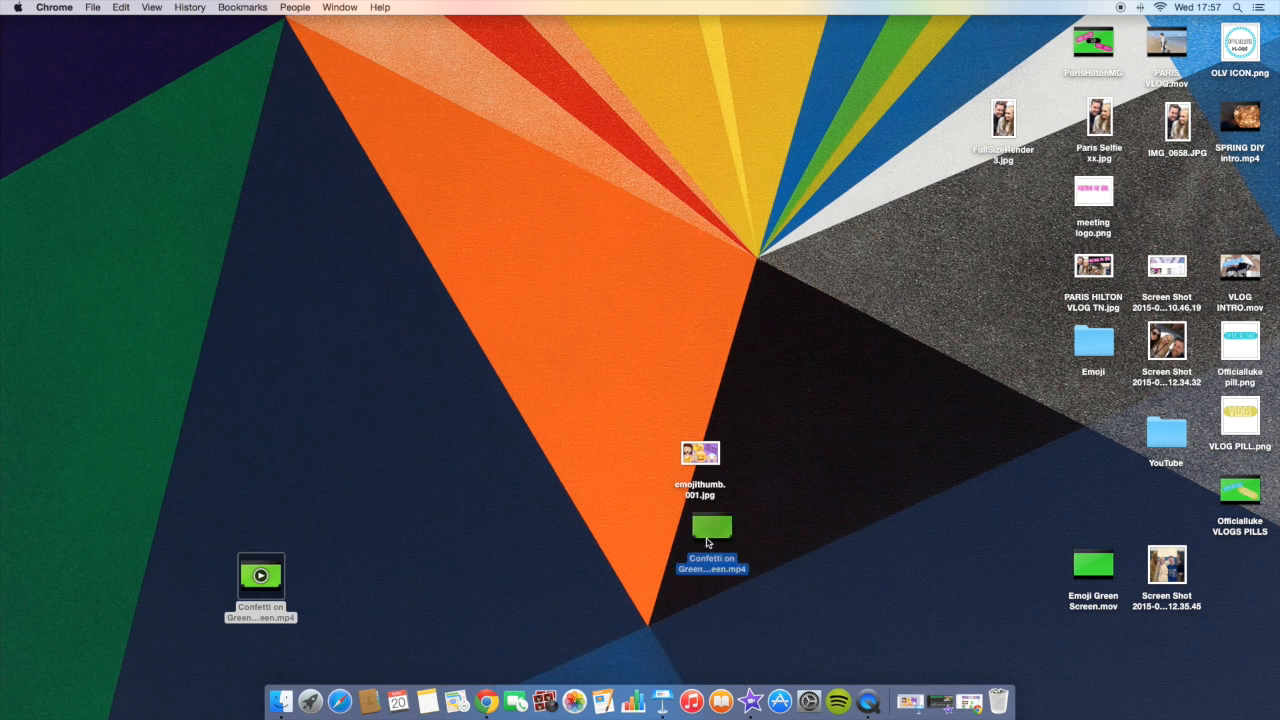
pyautogui.moveTo(712, 527); pyautogui.dragTo(1094, 435)
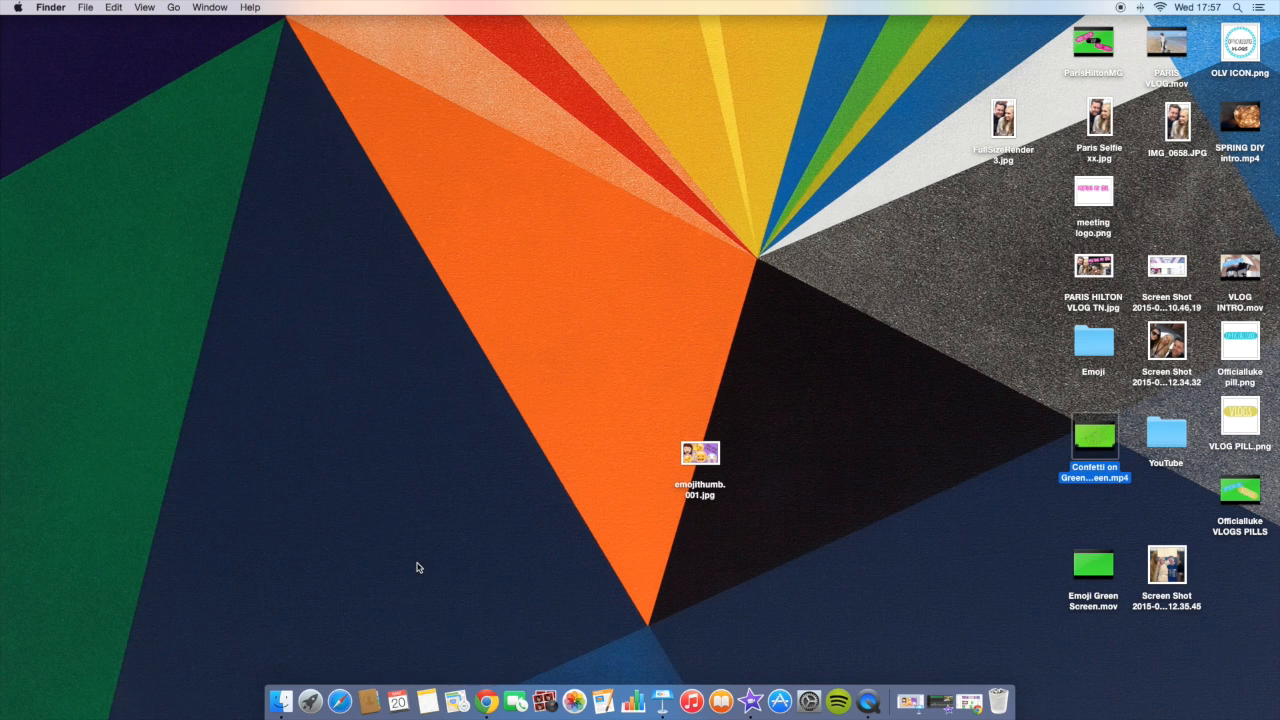